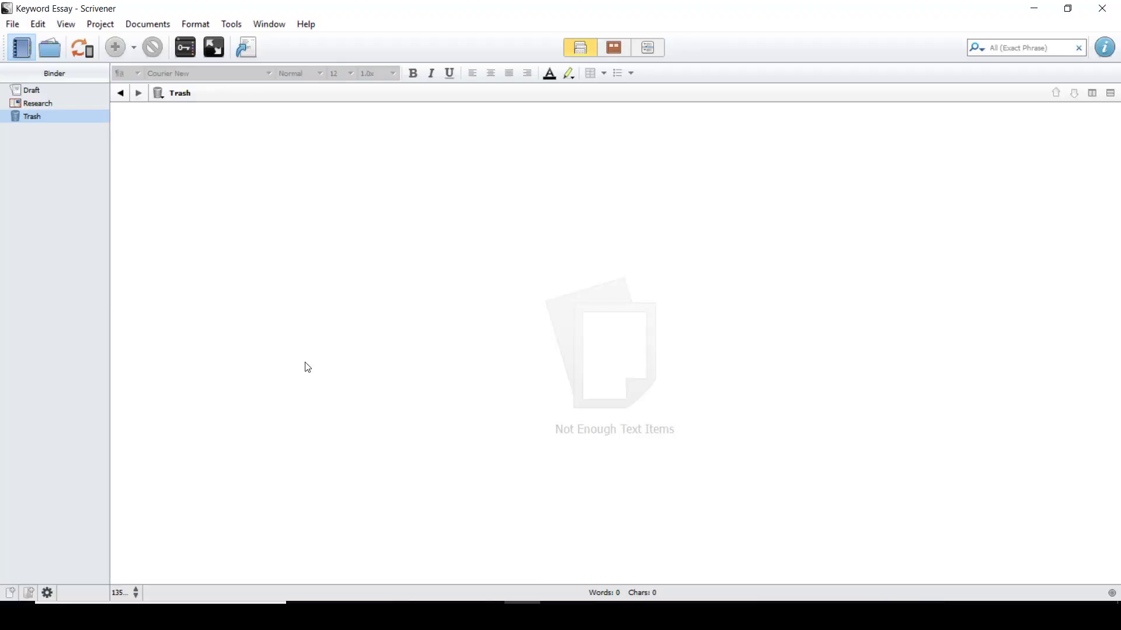
Create new blank text documents inside the Draft folder with Ctrl+N
click(32, 90)
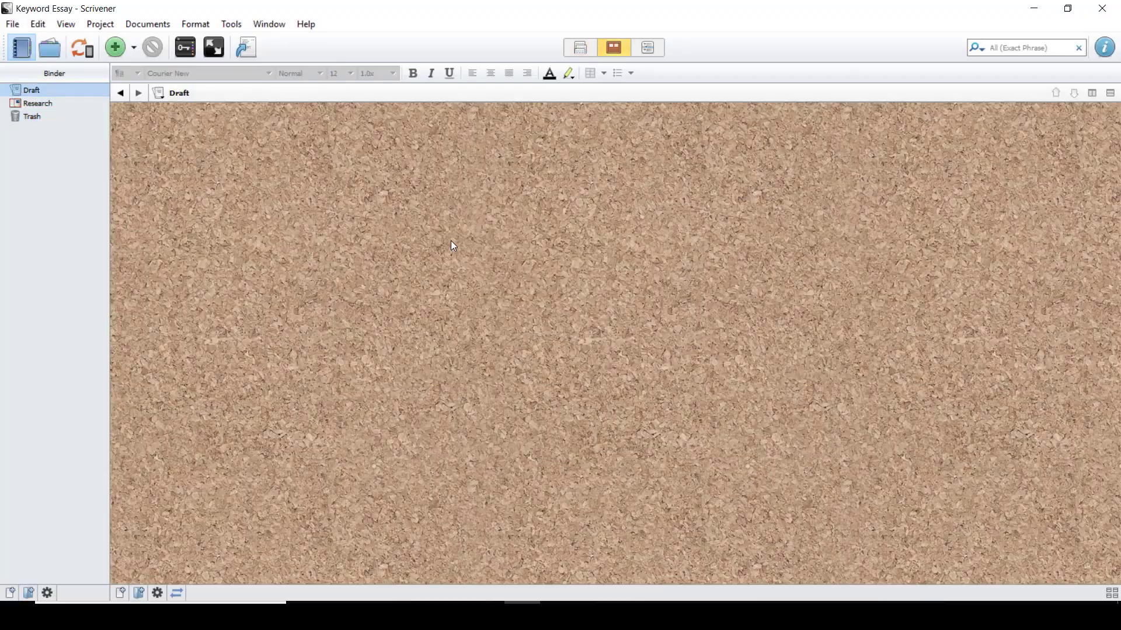
key(Ctrl+n)
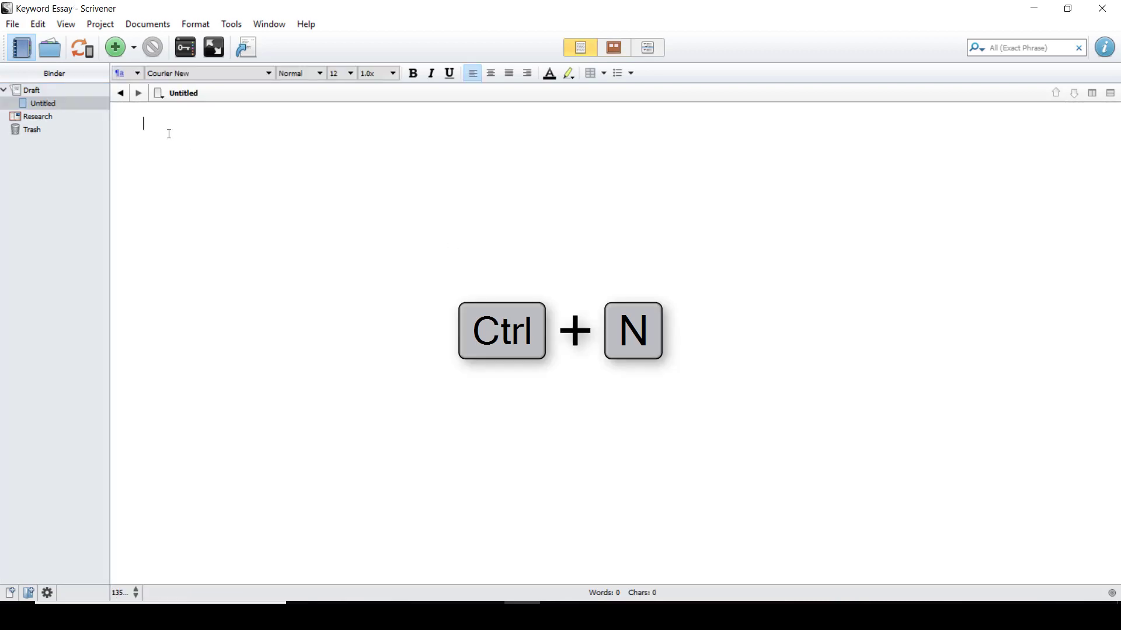
key(ctrl+n)
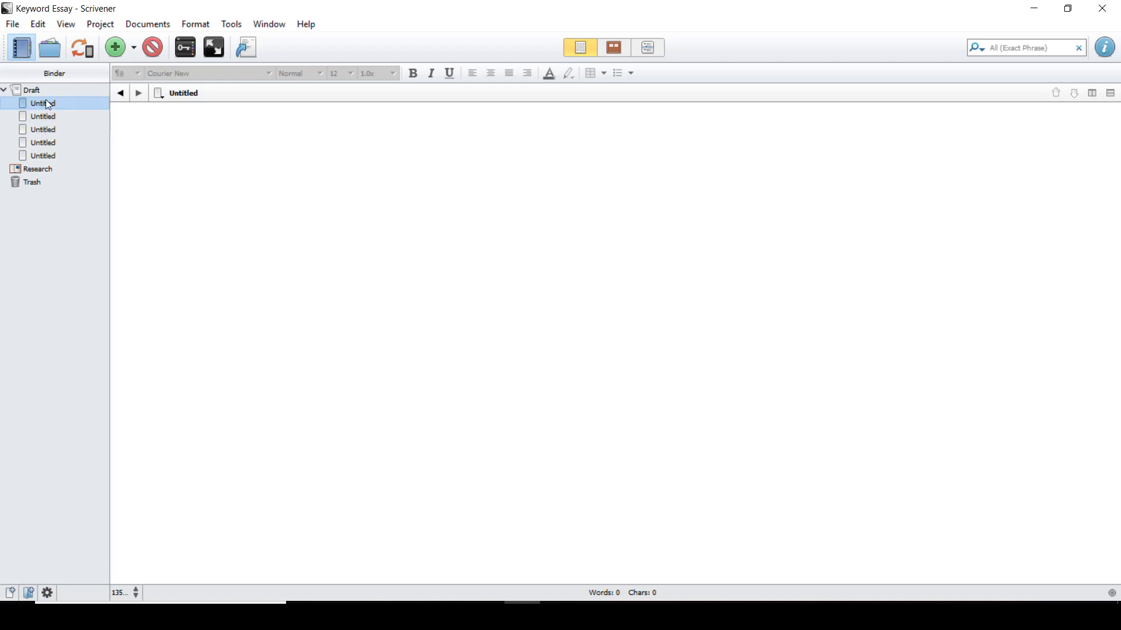
On the Corkboard, name a card Body 2 and begin the Body 1 synopsis
click(613, 47)
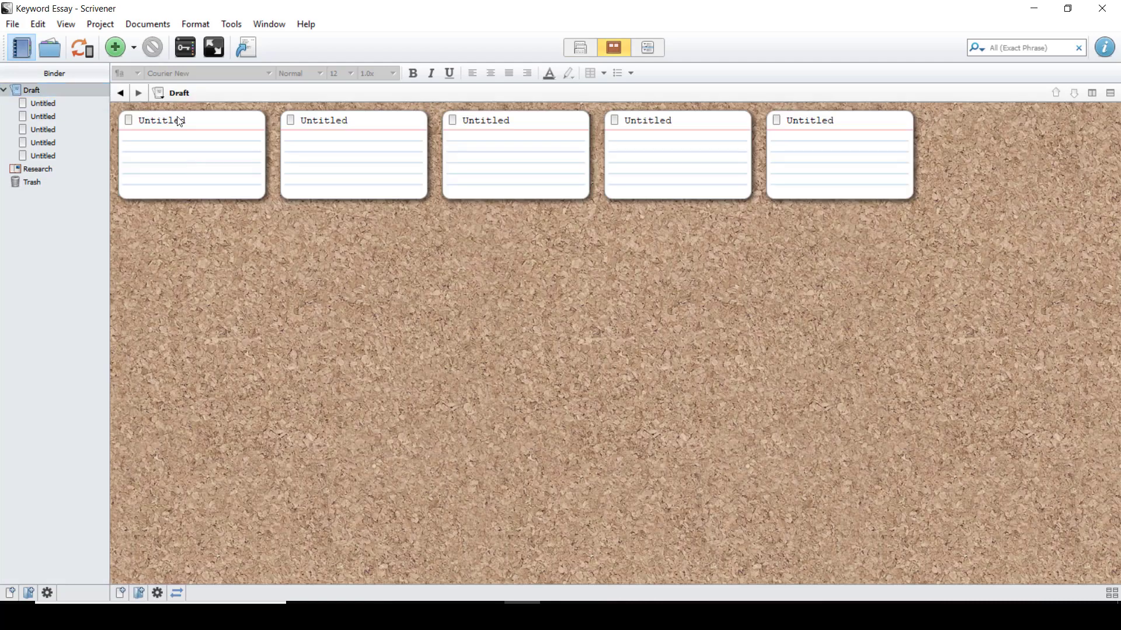
text(Body 2)
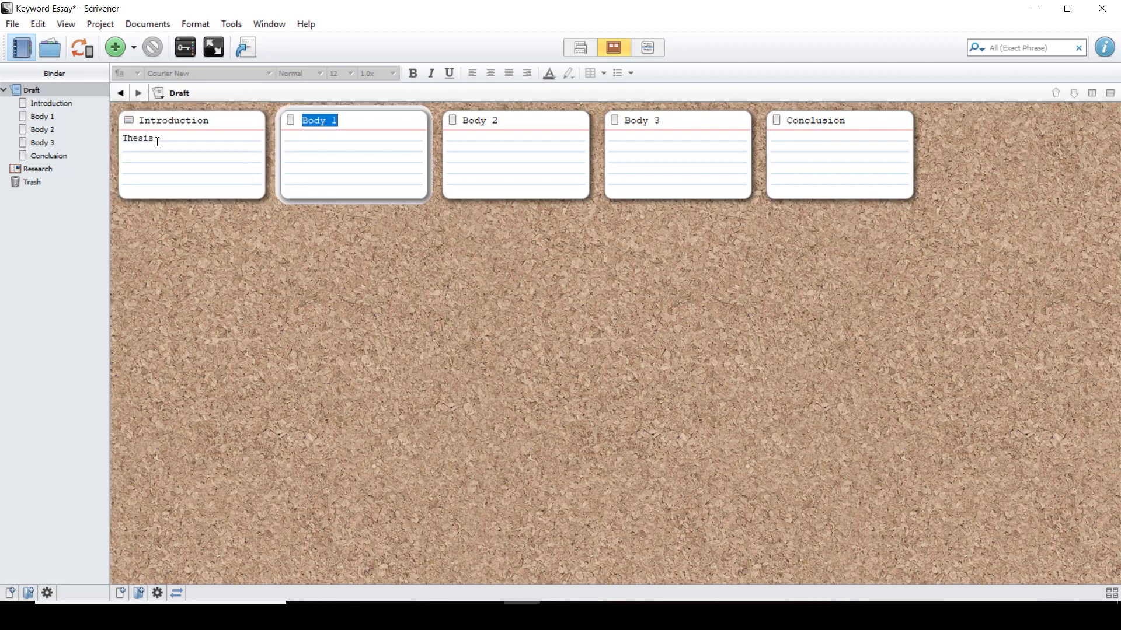
click(678, 139)
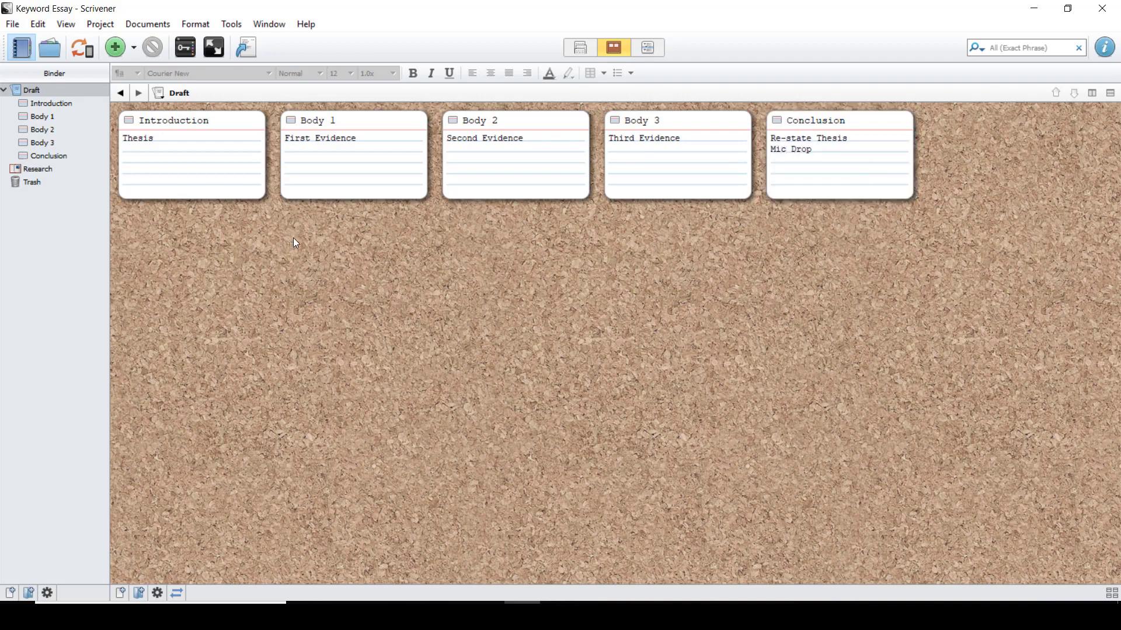
mouse_move(557, 270)
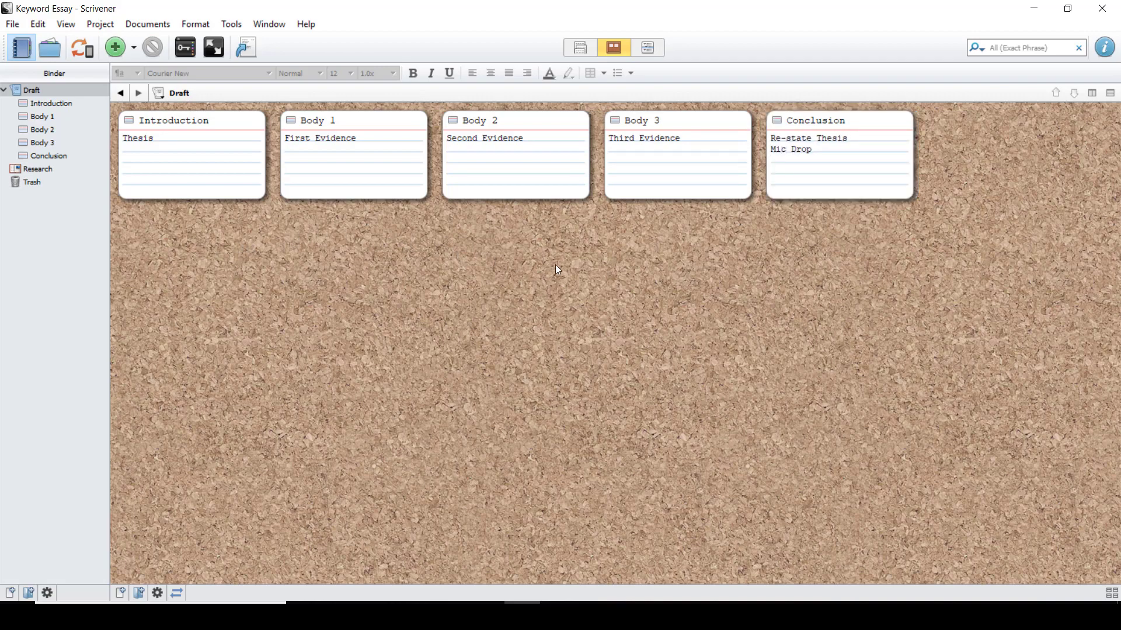
mouse_move(211, 259)
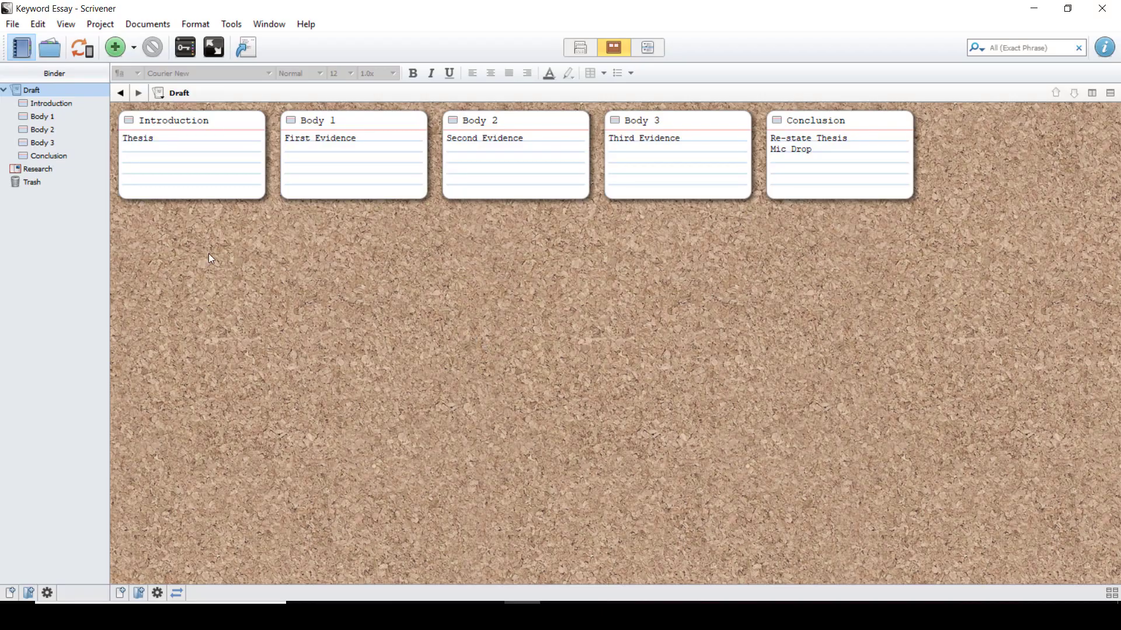
Import the marquezdisenrollment and Wilkins PDFs into Research, then return to Draft
click(37, 168)
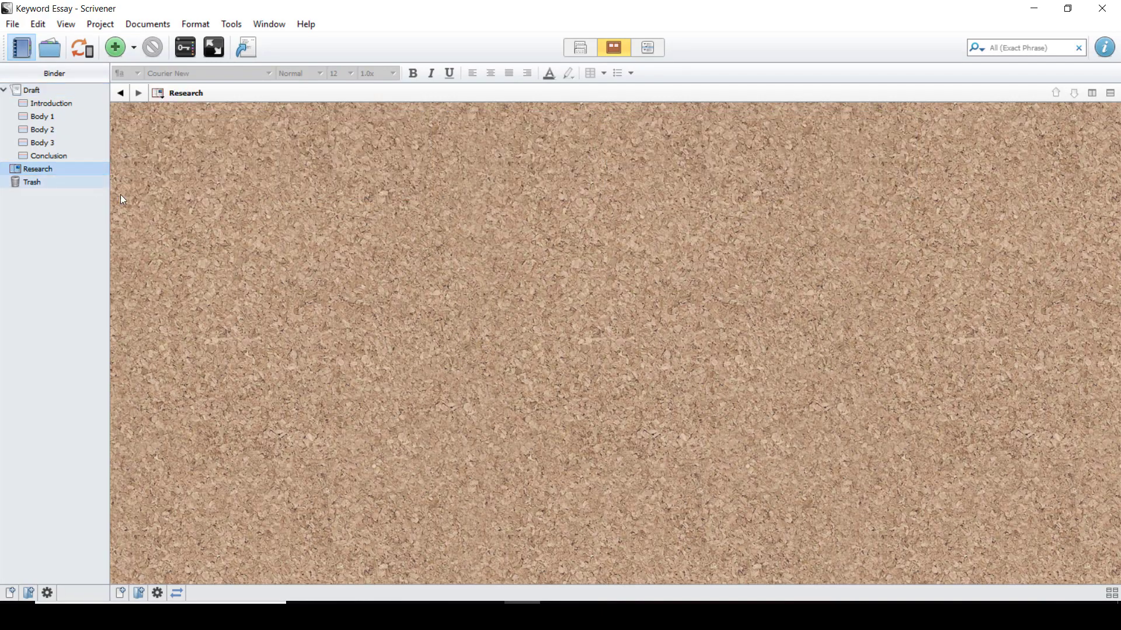
click(12, 23)
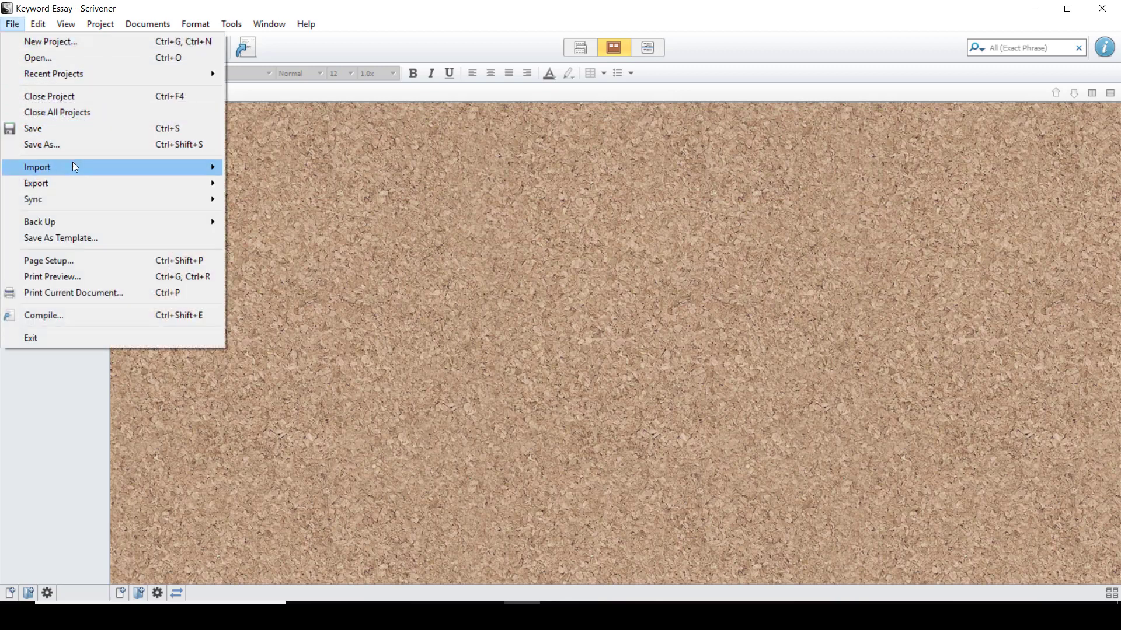
click(37, 167)
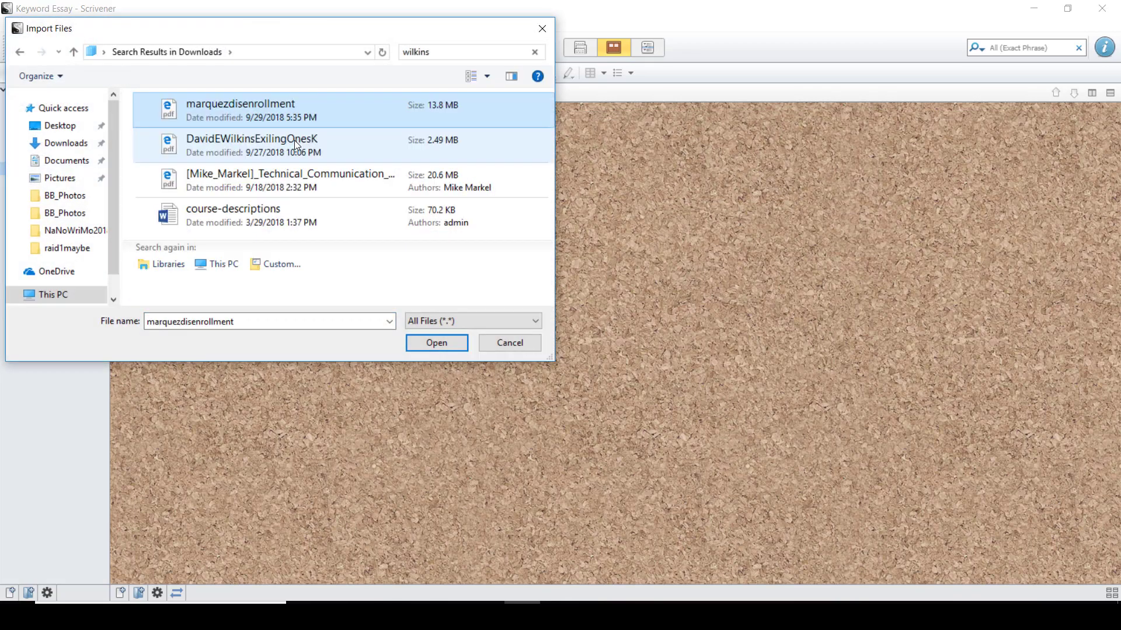
click(252, 145)
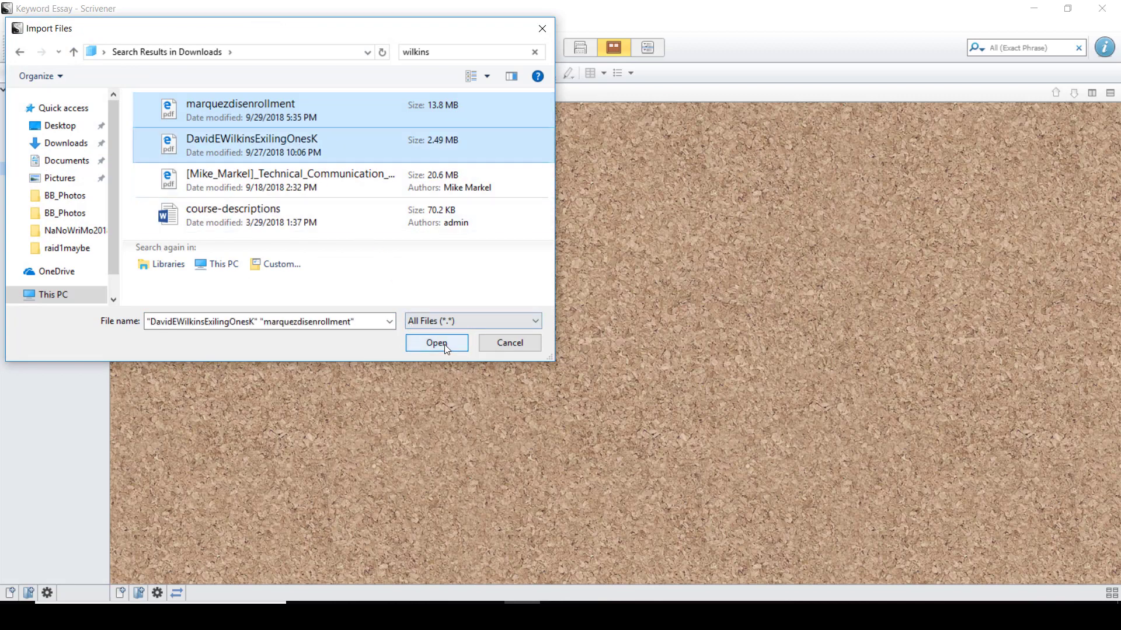
click(435, 343)
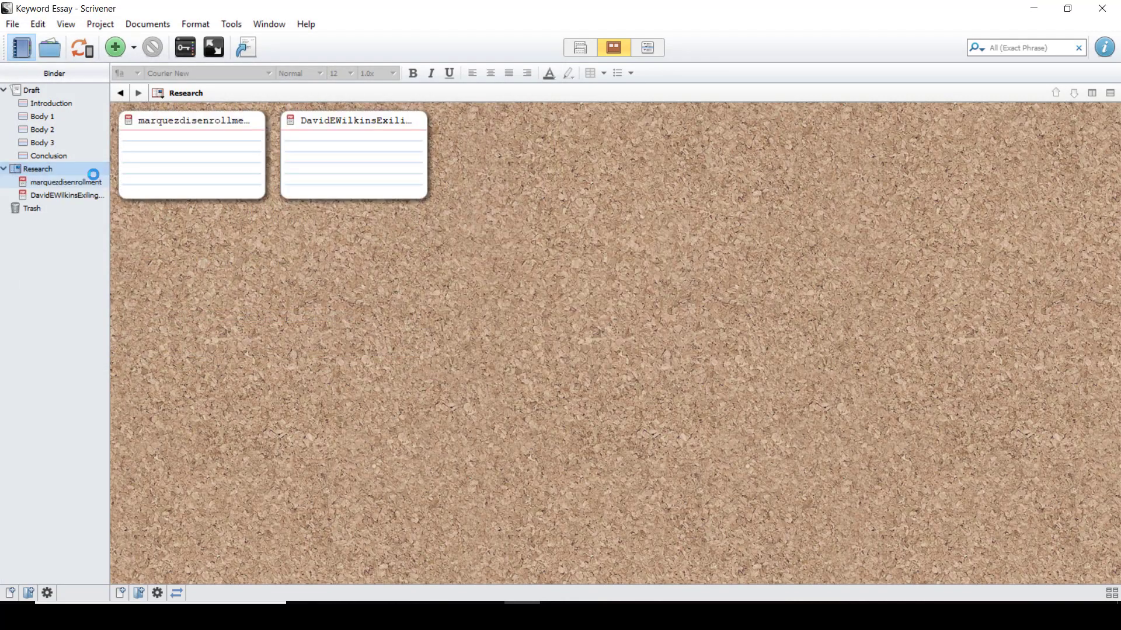
click(32, 89)
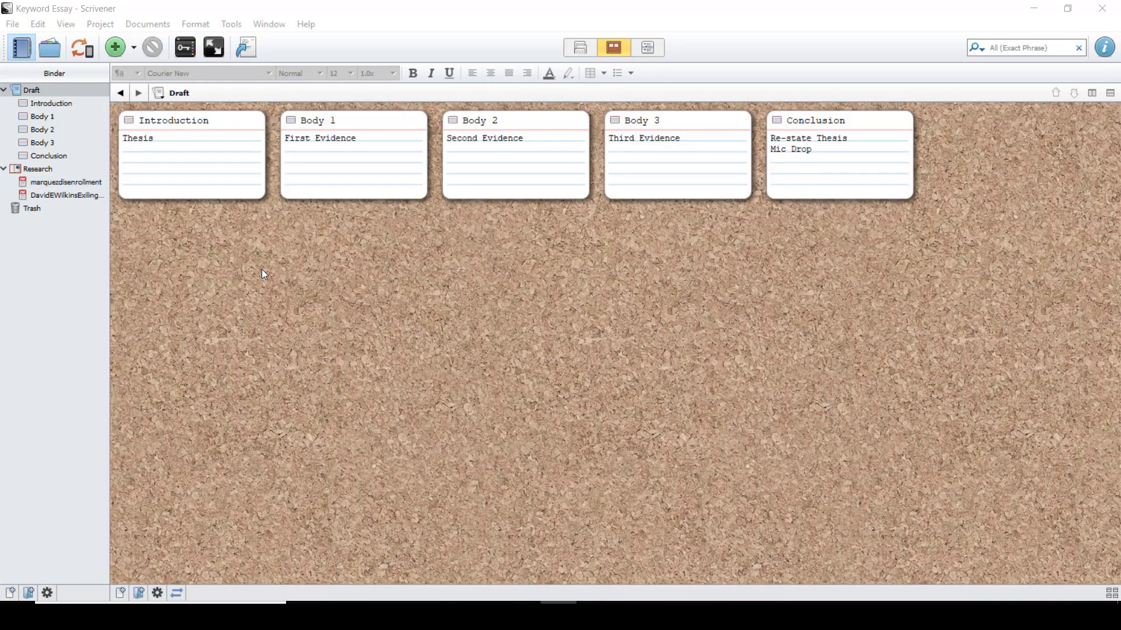
mouse_move(189, 223)
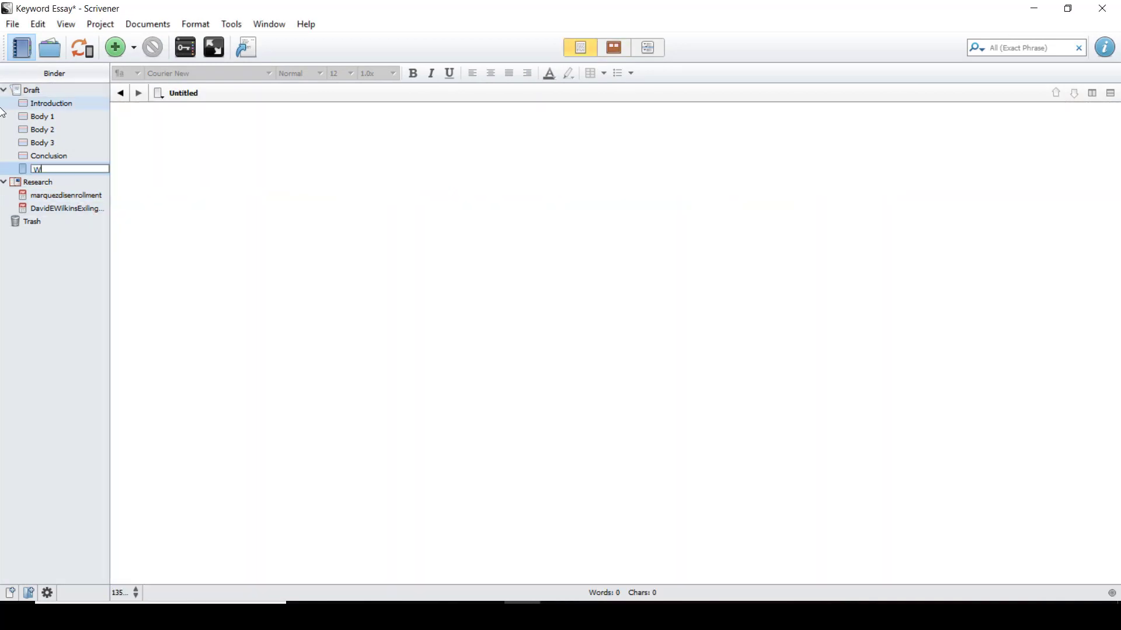
Name the new Draft text Works Cited and add a Deleted Quotes document under Research
text(Works Cited)
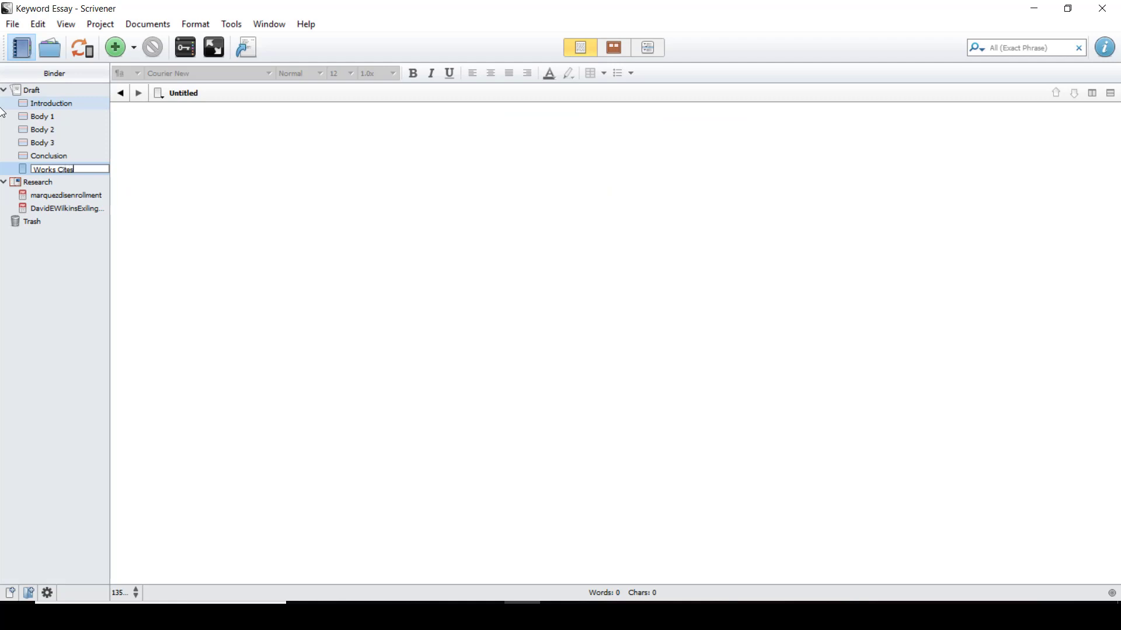
click(37, 182)
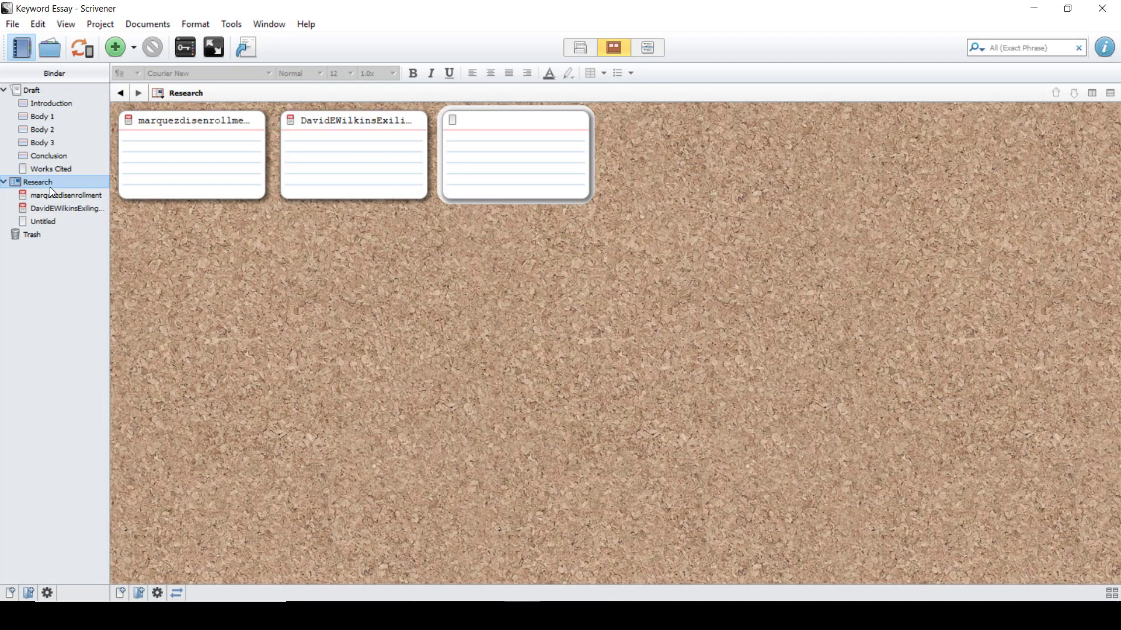
text(Delet)
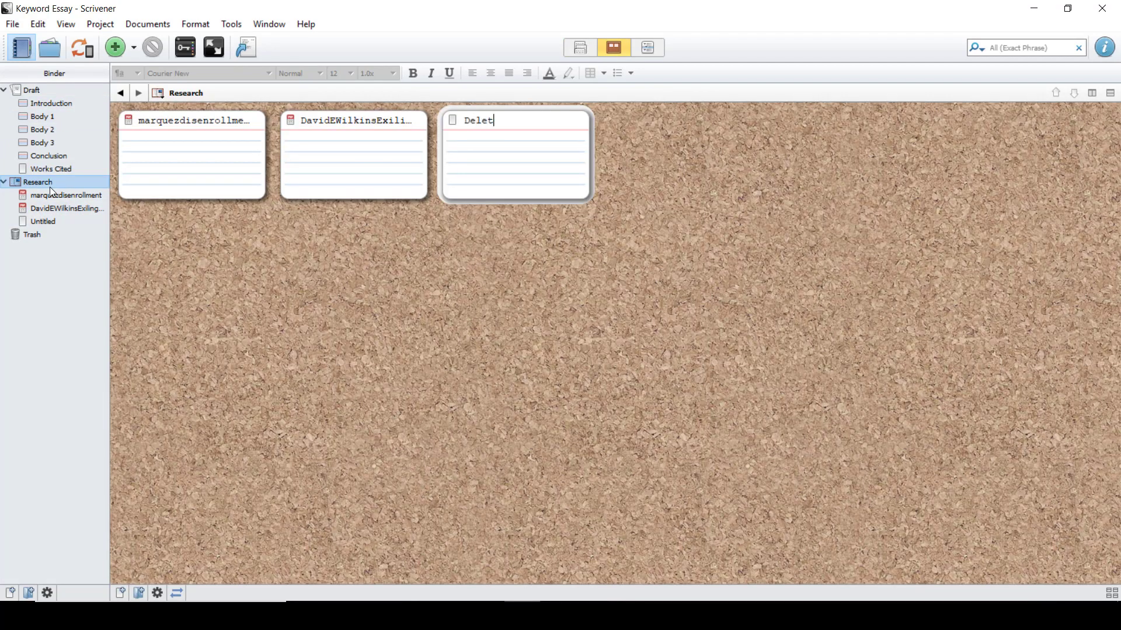
text(ed Quotes)
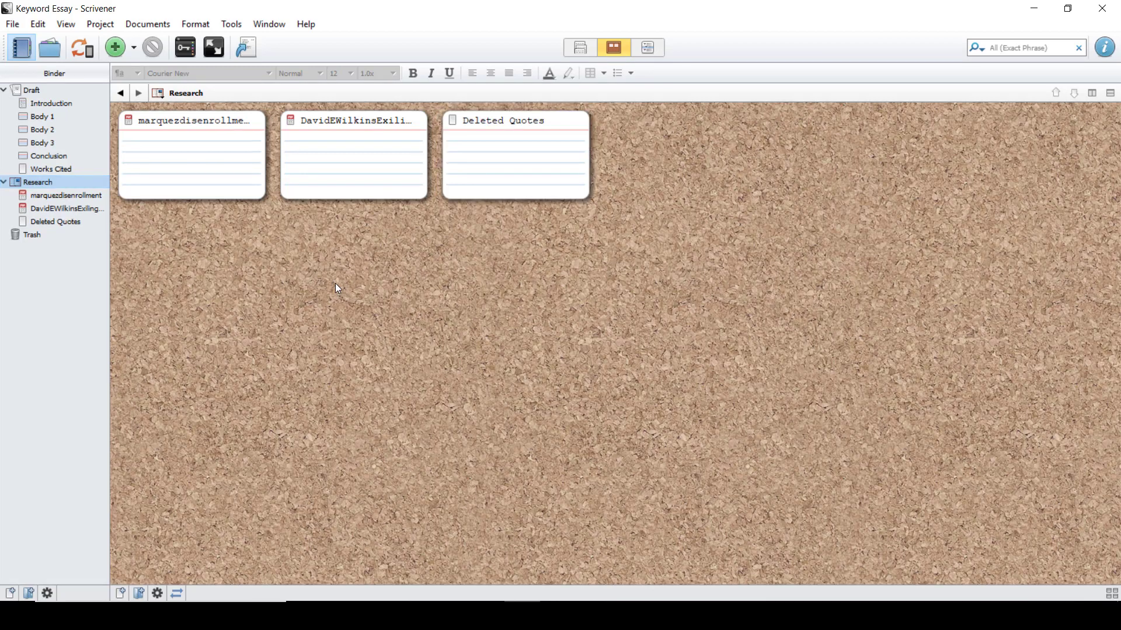
mouse_move(141, 234)
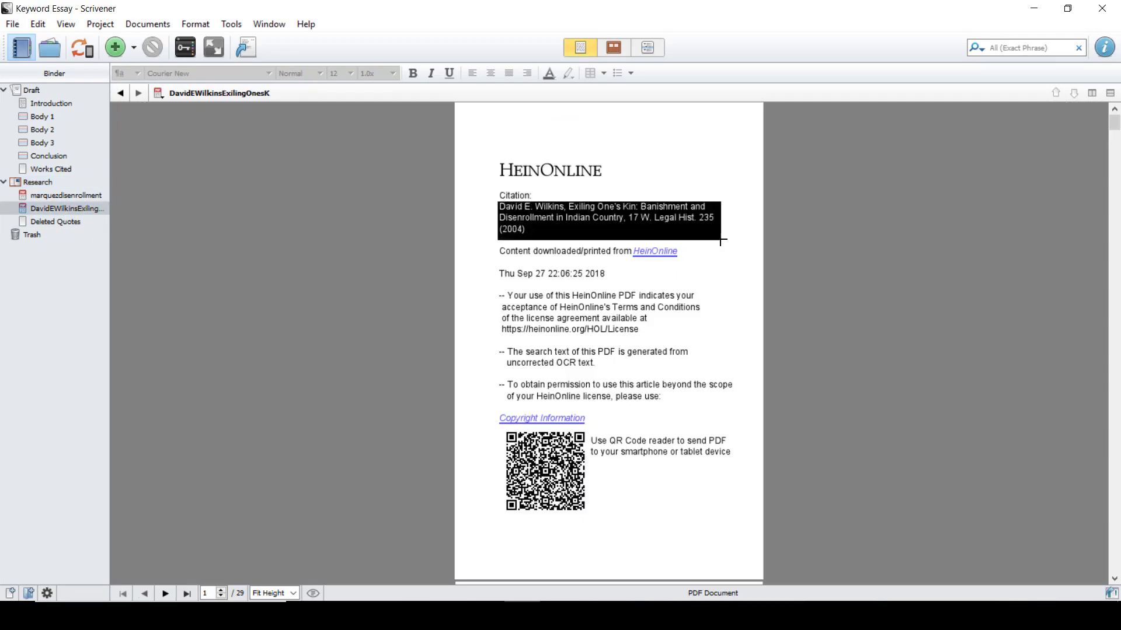
Copy the Wilkins 'Exiling One's Kin' citation from the PDF into Works Cited
key(ctrl+c)
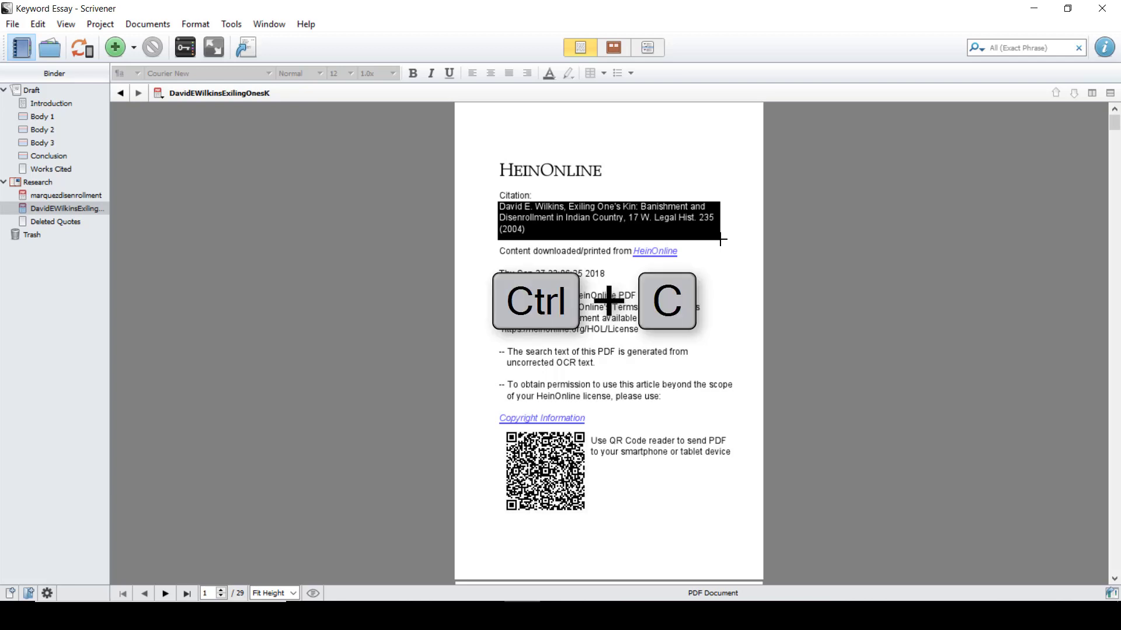
click(50, 168)
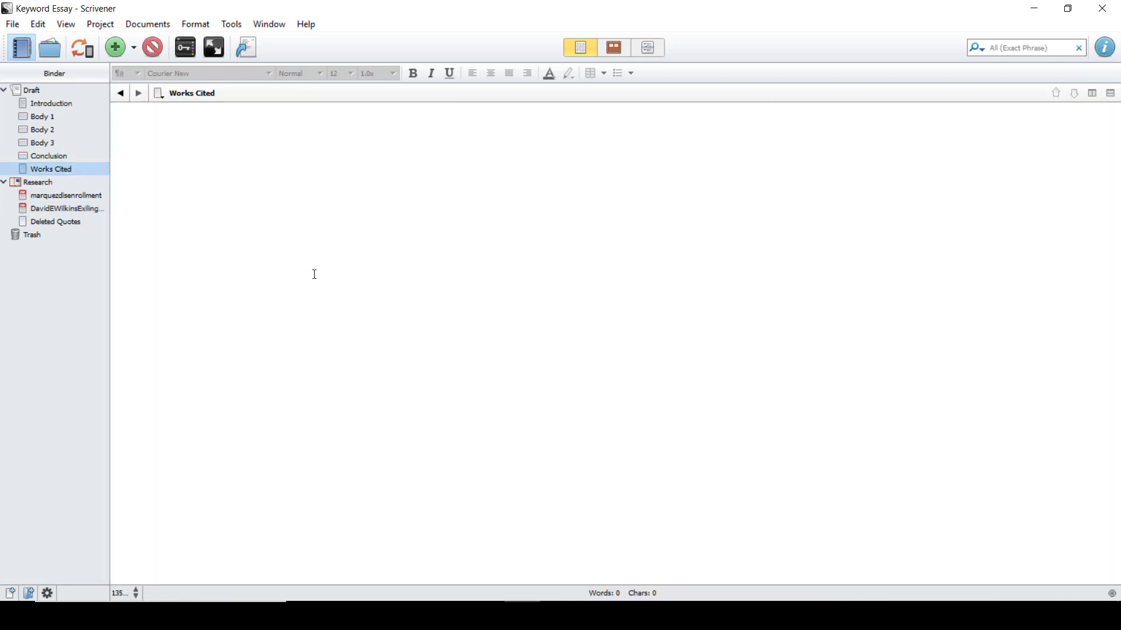
text(David E. Wilkins, Exiling One's Kin: Banishment and Disenrollment in Indian Country, 17 W. Legal Hist. 235 (2004))
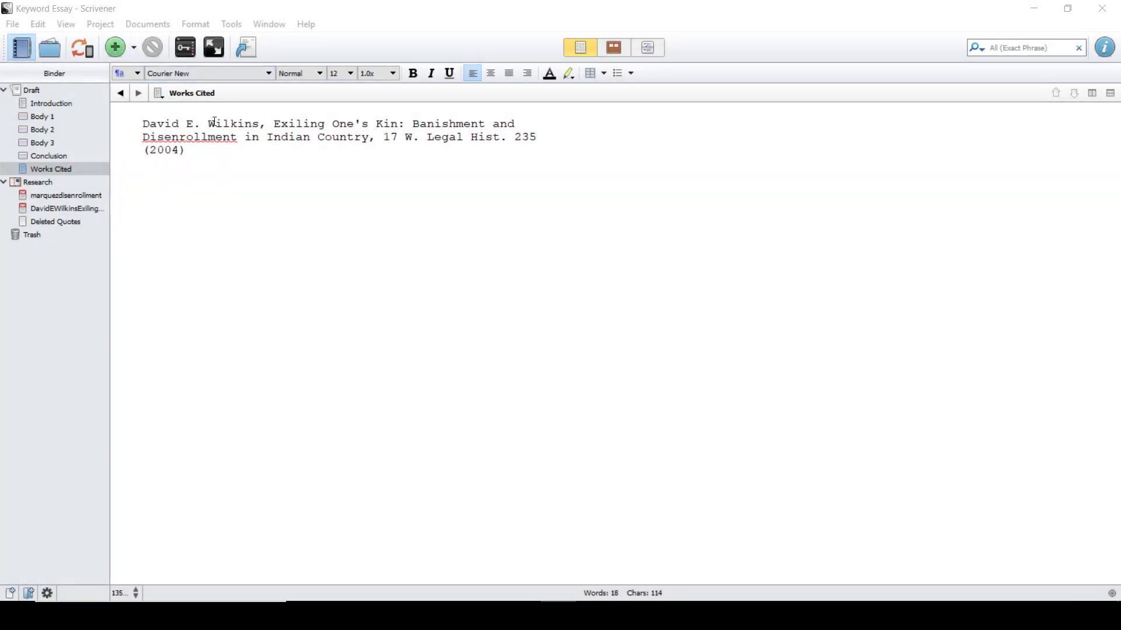
mouse_move(228, 187)
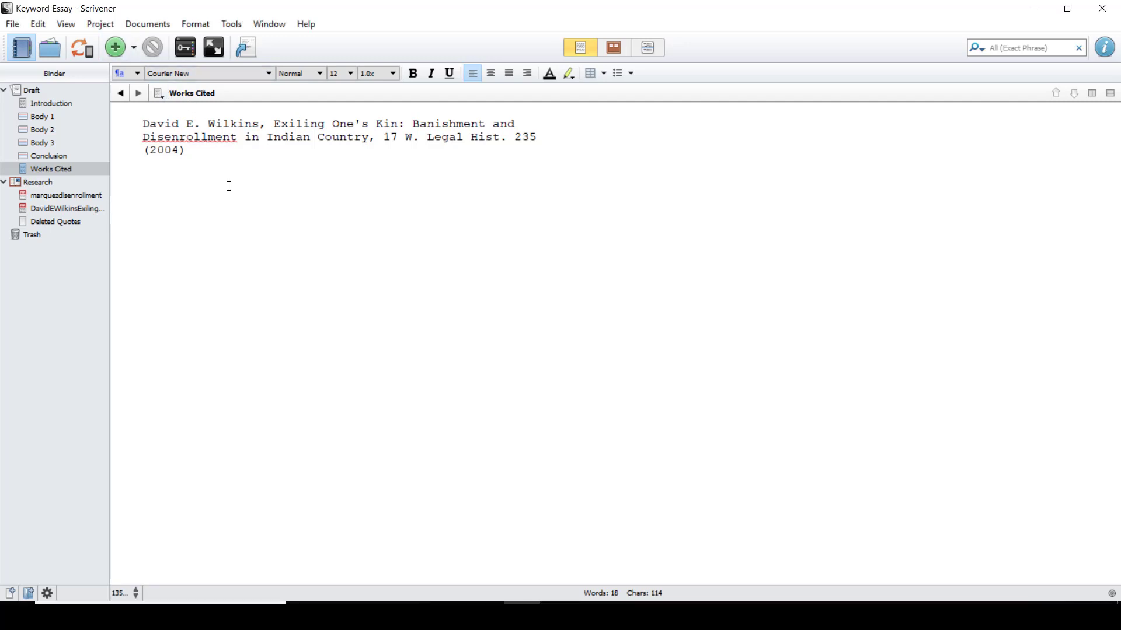
In Project Targets, set the Draft Target to 600 words
click(99, 23)
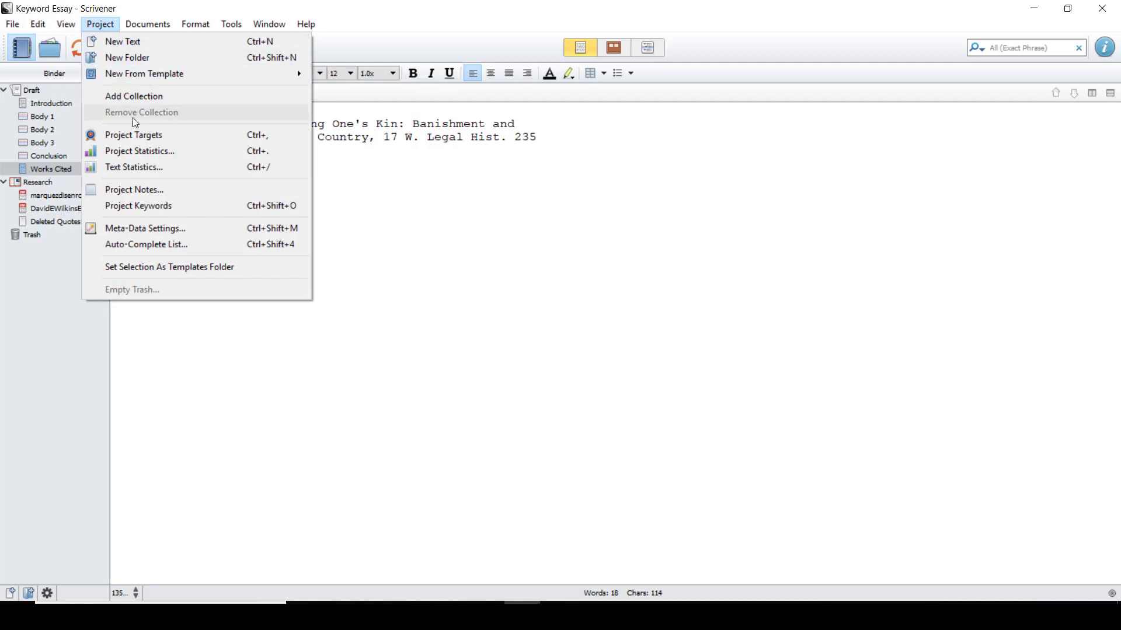
click(133, 135)
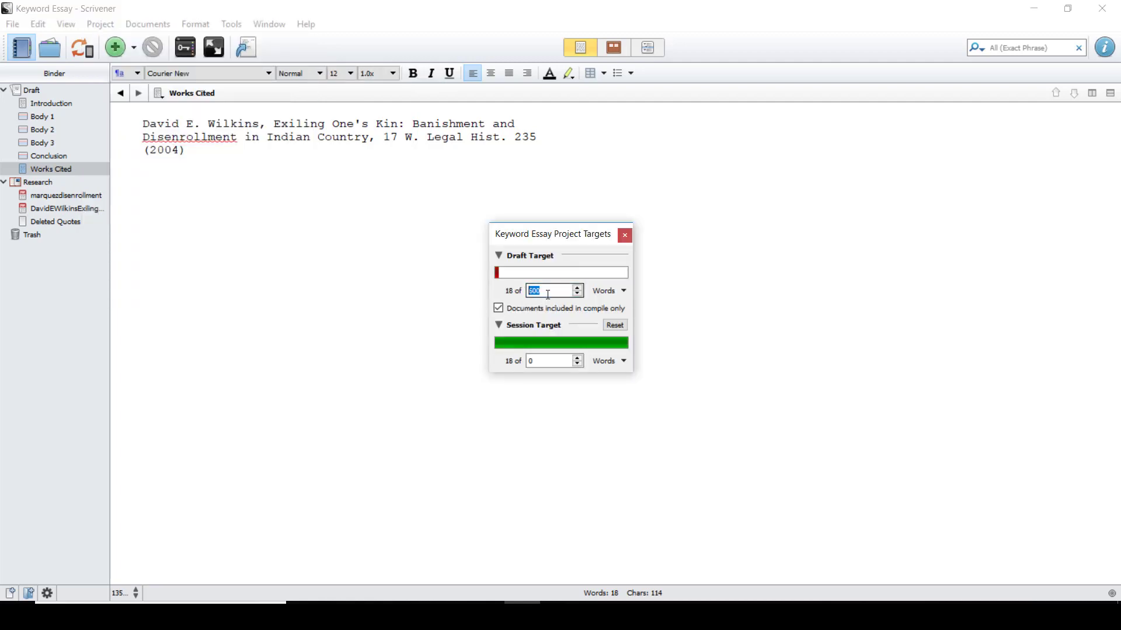
text(60)
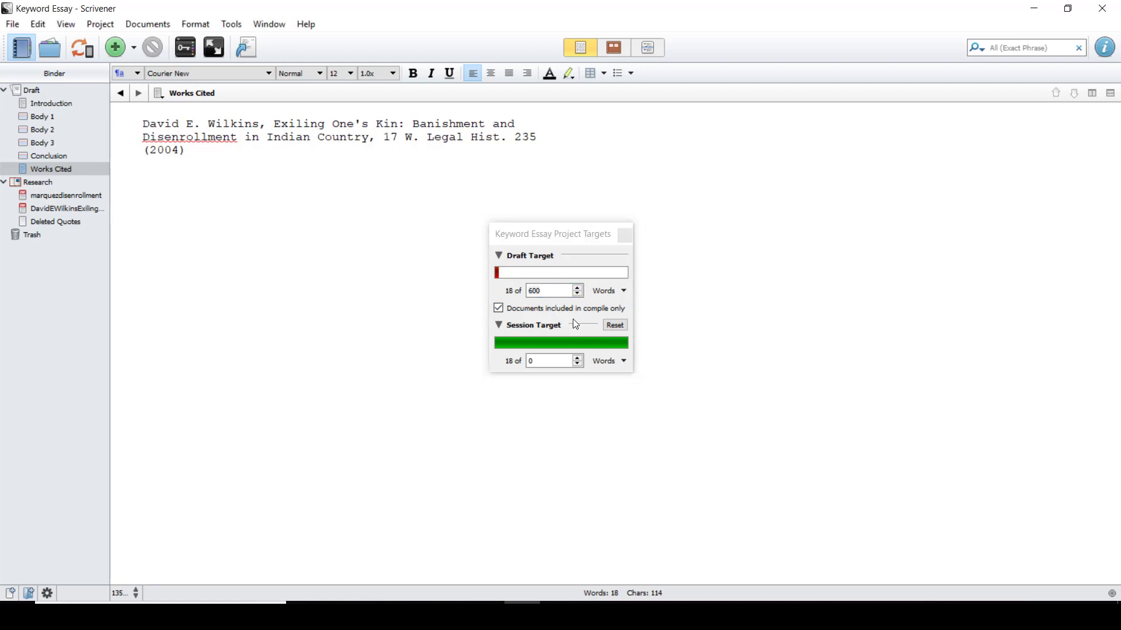
click(144, 163)
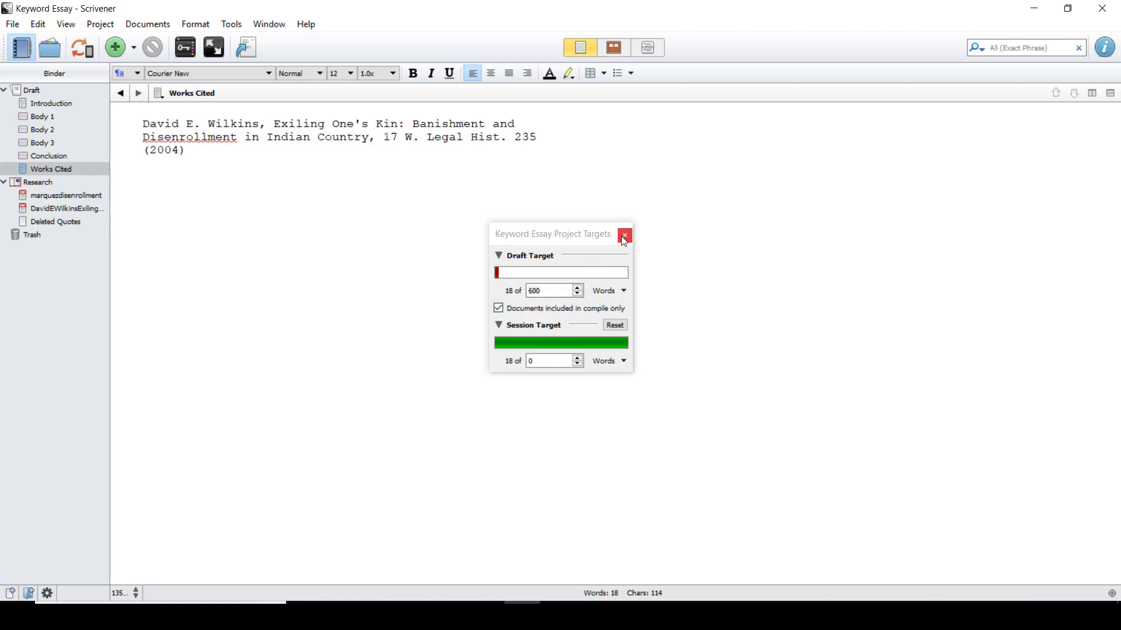
In the Inspector, uncheck Include in Compile for Works Cited
click(623, 236)
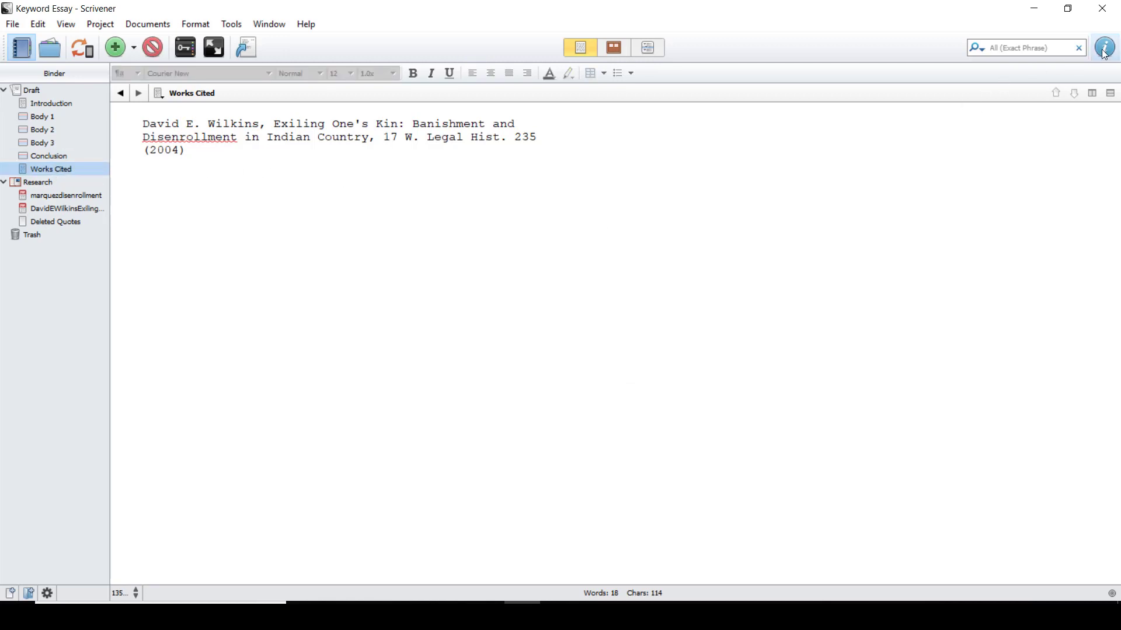
click(1103, 47)
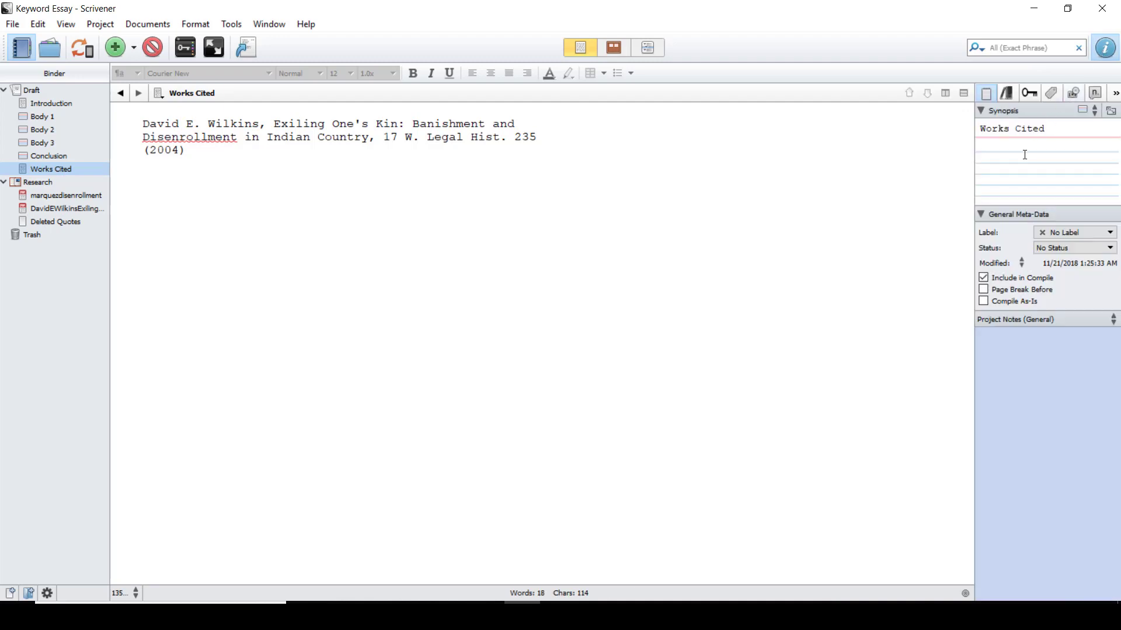
mouse_move(983, 278)
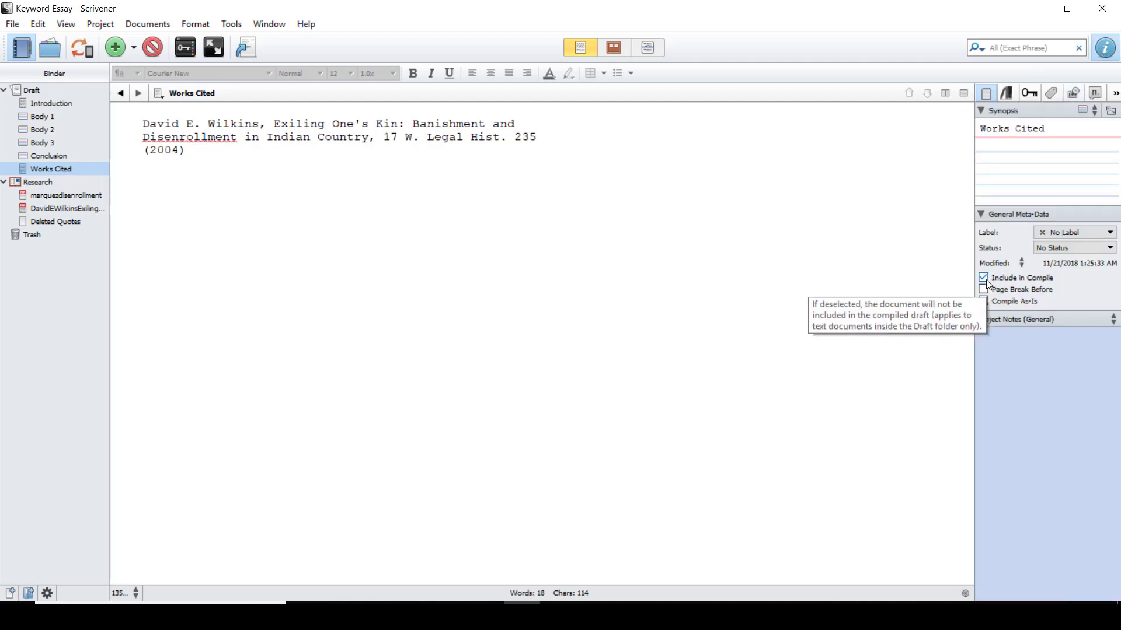
click(983, 278)
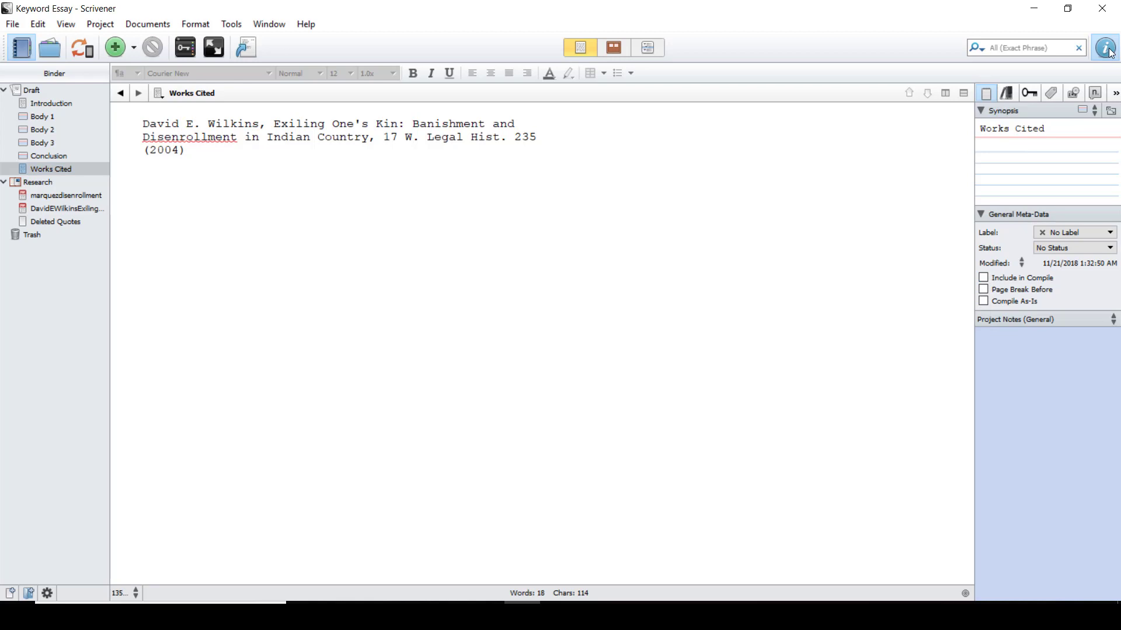
click(100, 23)
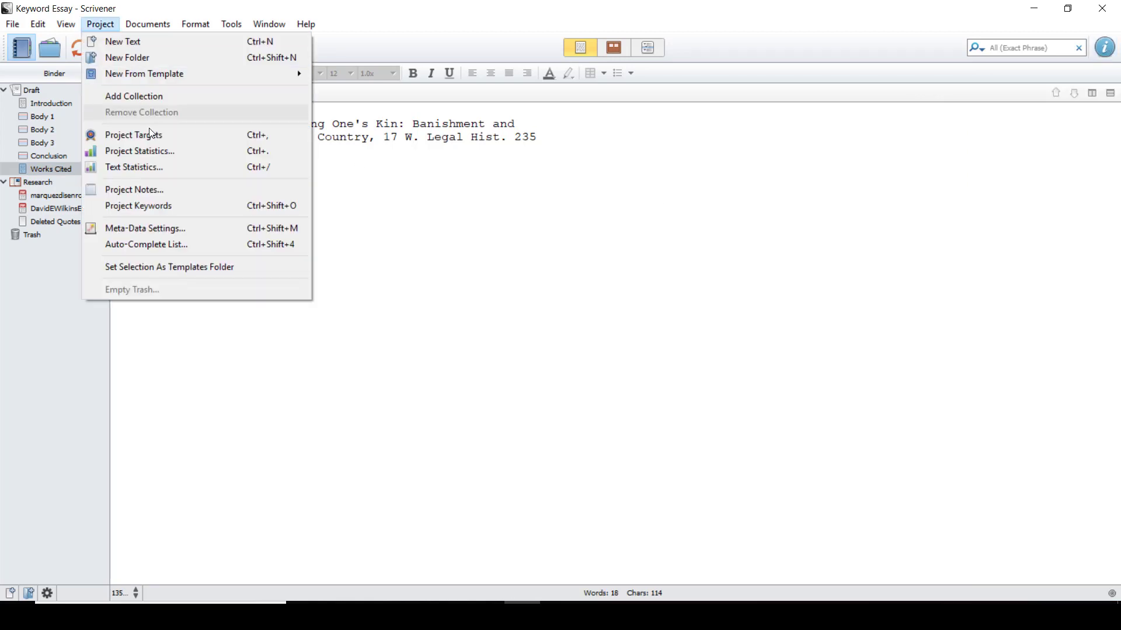
click(133, 135)
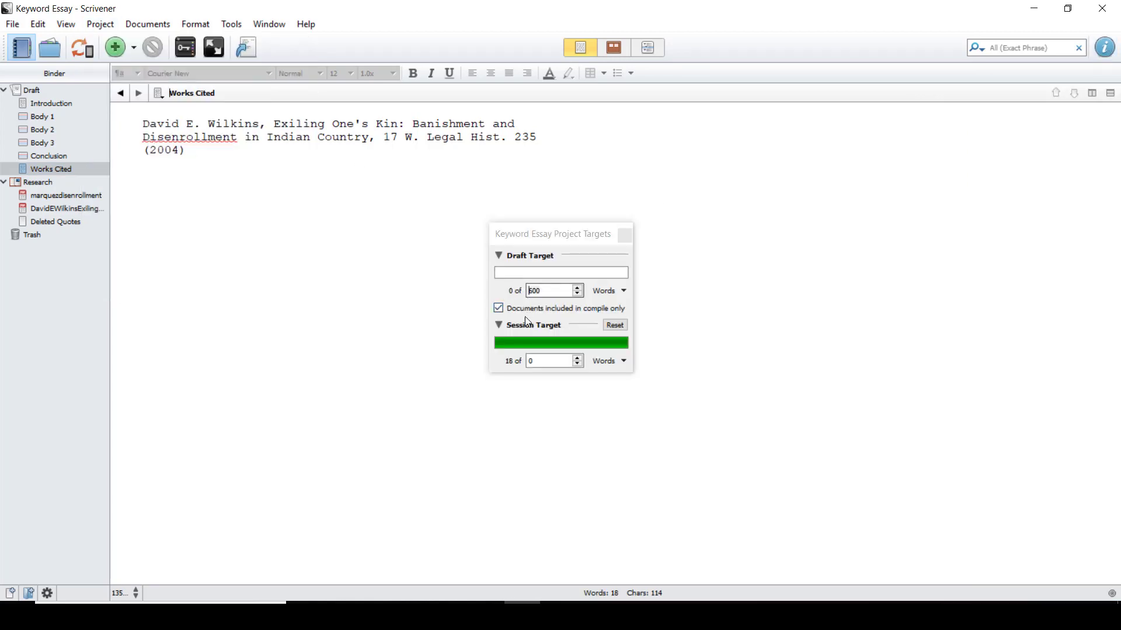
click(623, 234)
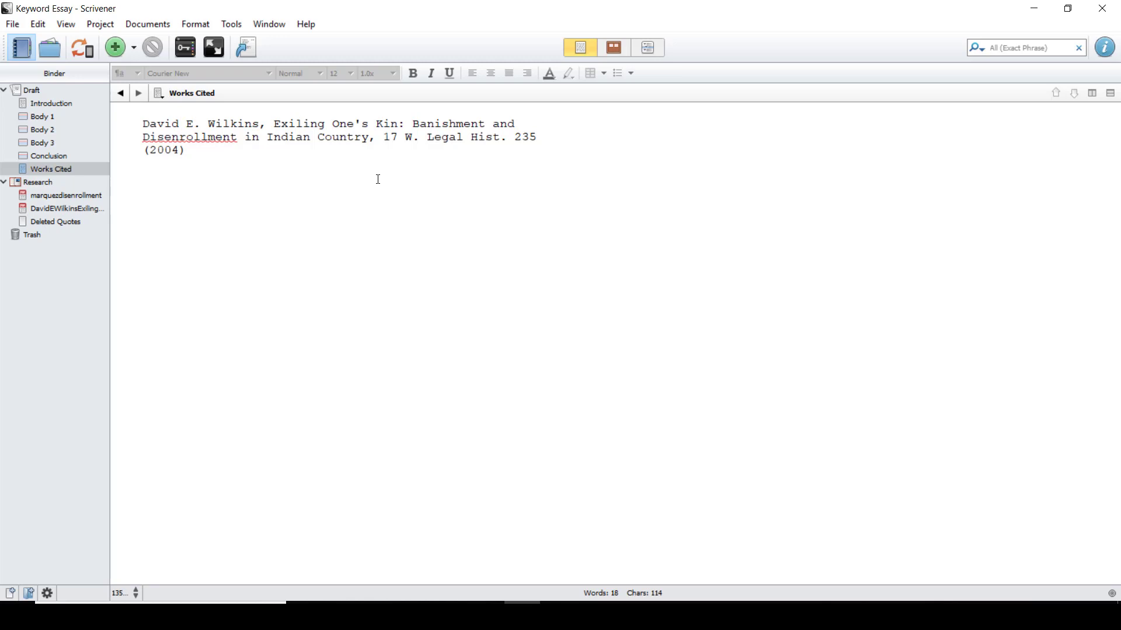
View Draft in the Outliner and enable the Progress column
click(53, 103)
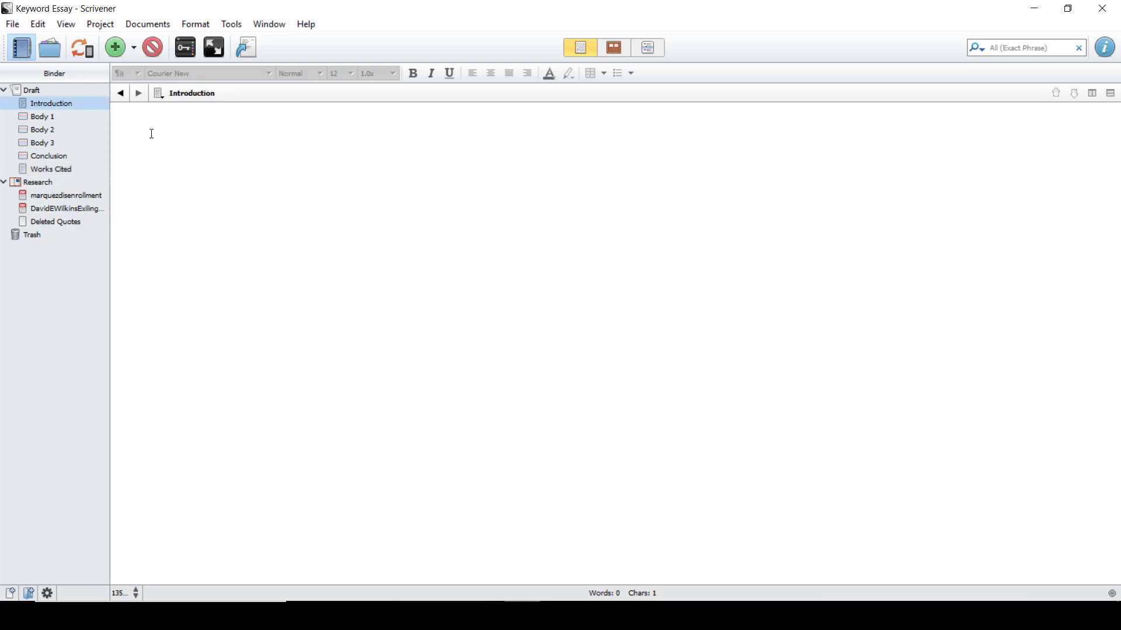
click(613, 47)
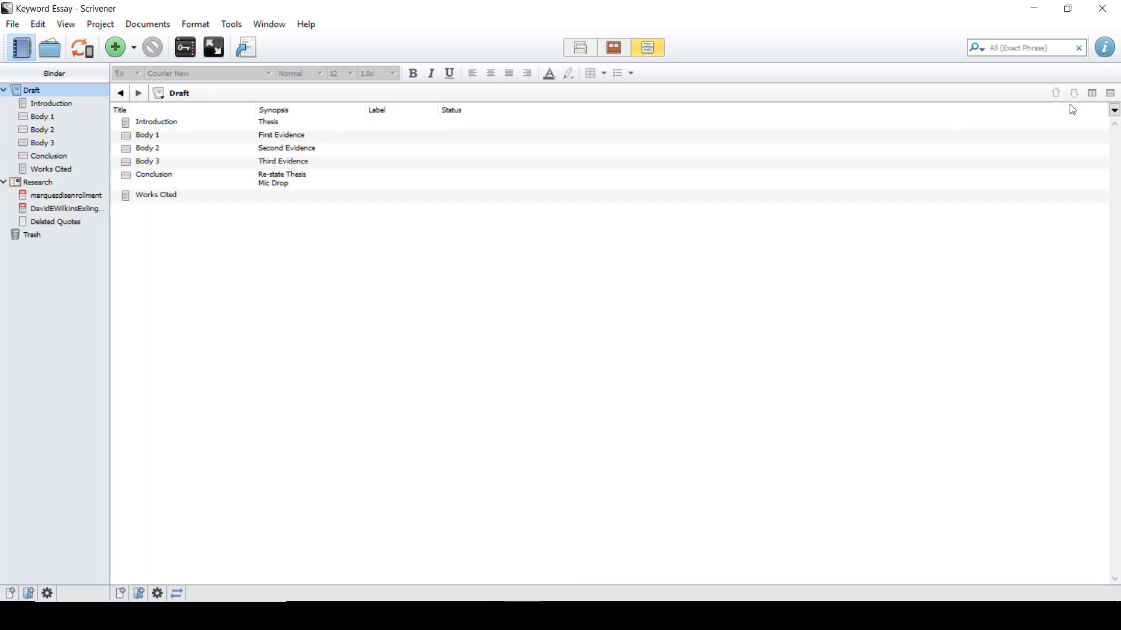
mouse_move(1114, 109)
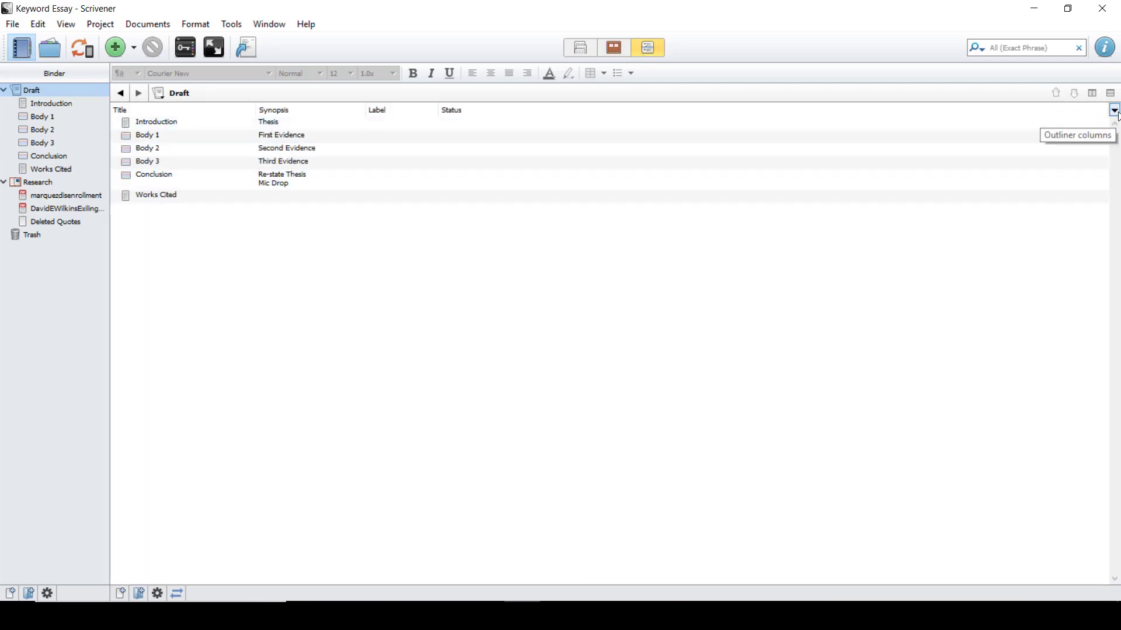
click(1114, 110)
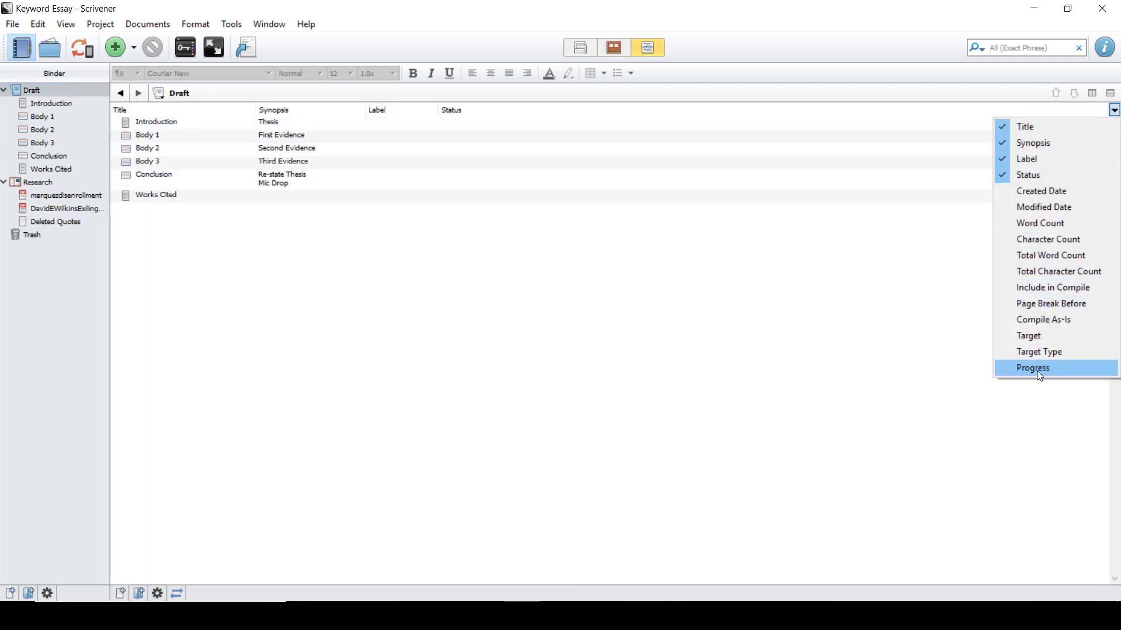
click(1034, 368)
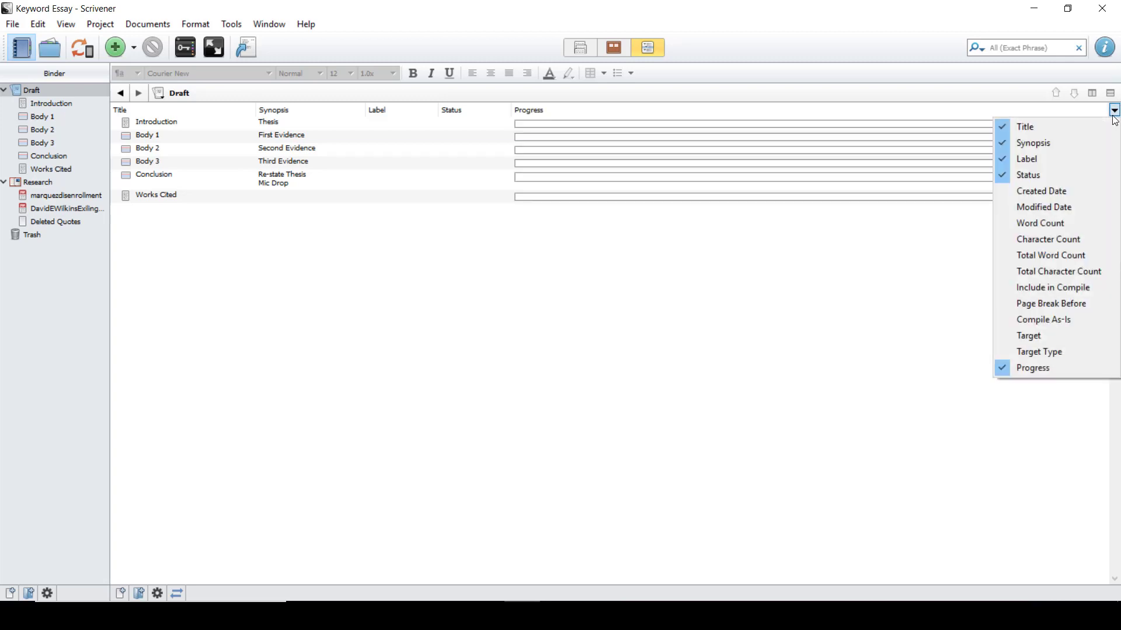
click(581, 47)
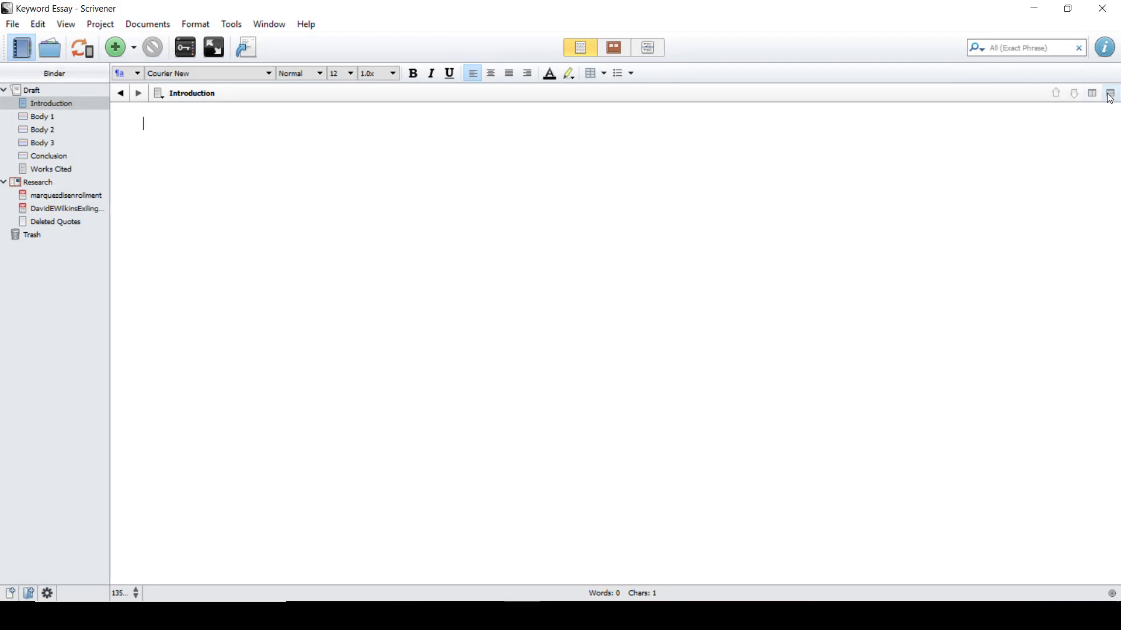
Replace the side-by-side editor split with a top-and-bottom split of the Introduction
click(1109, 93)
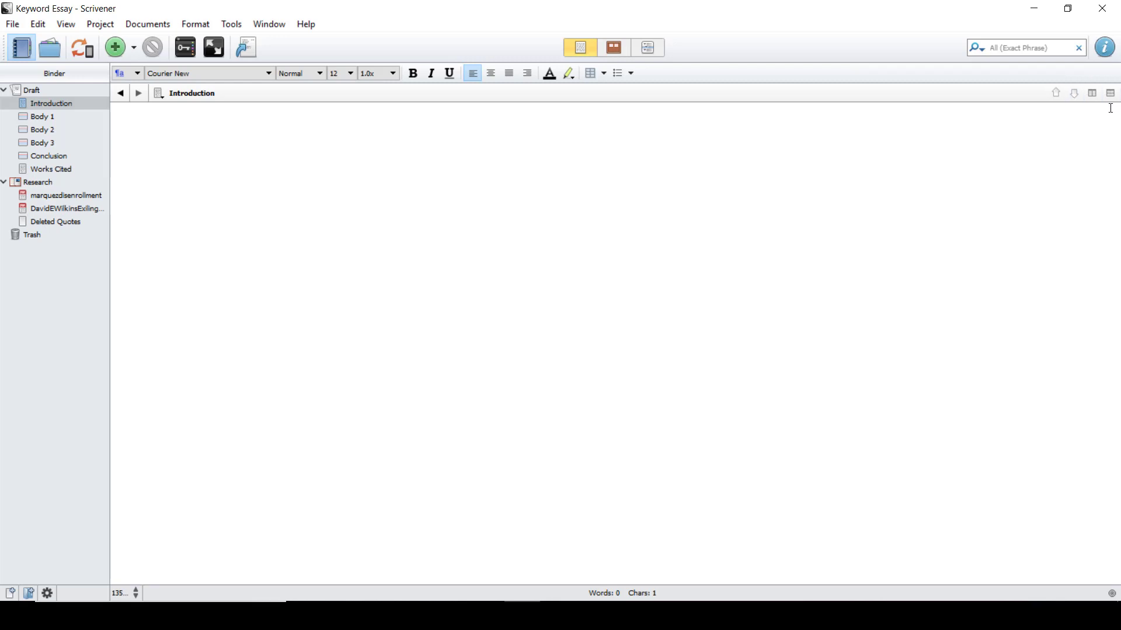
click(1092, 93)
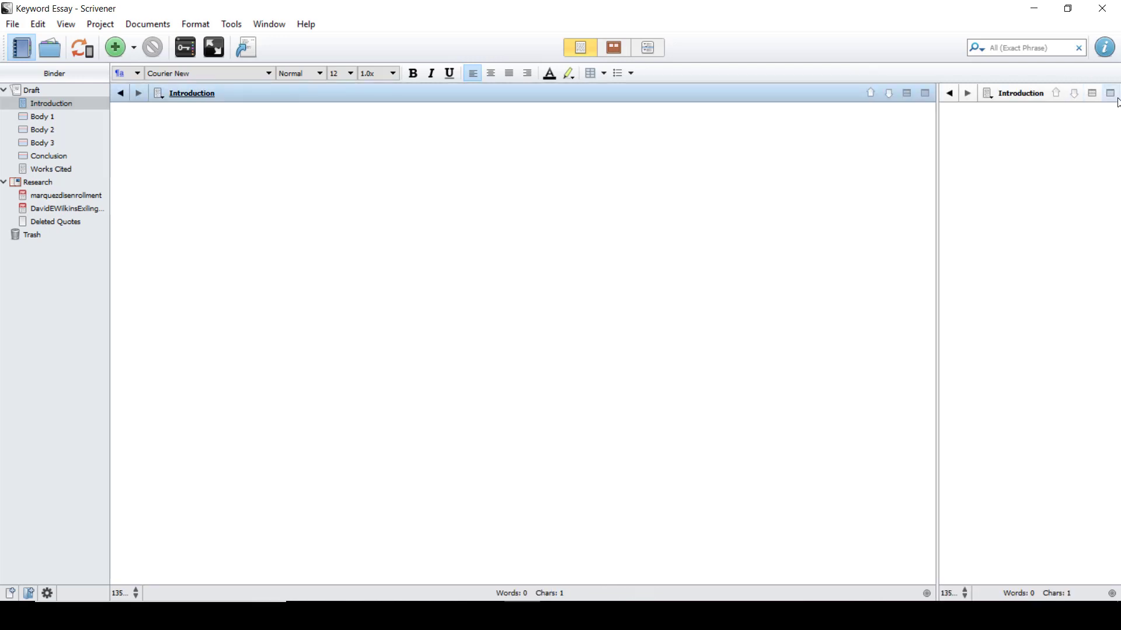
click(1110, 94)
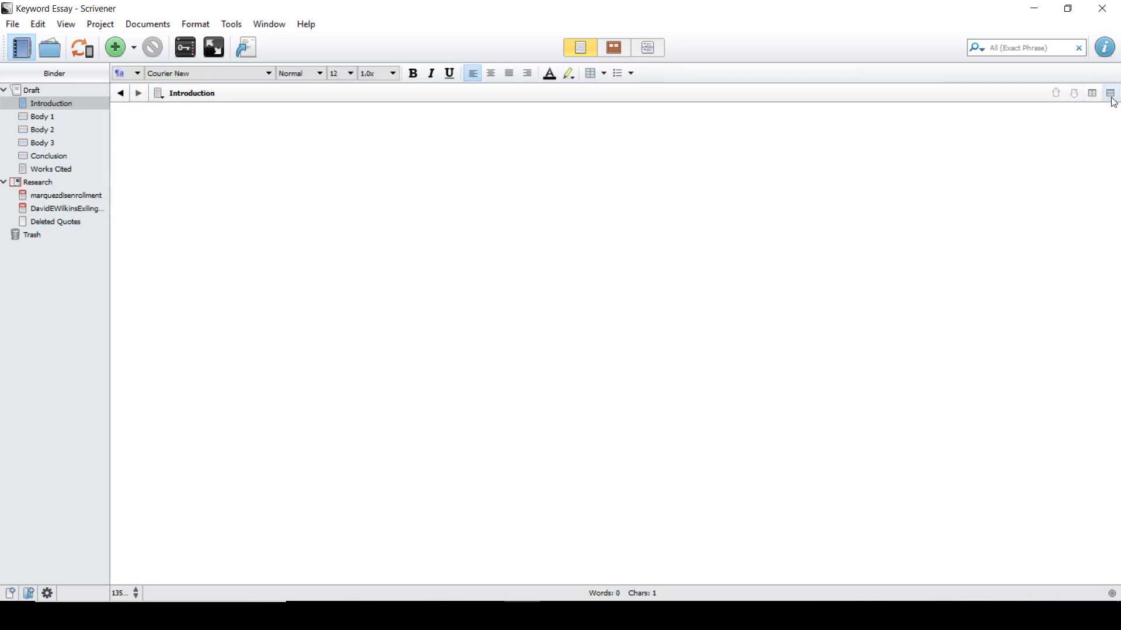
click(1110, 93)
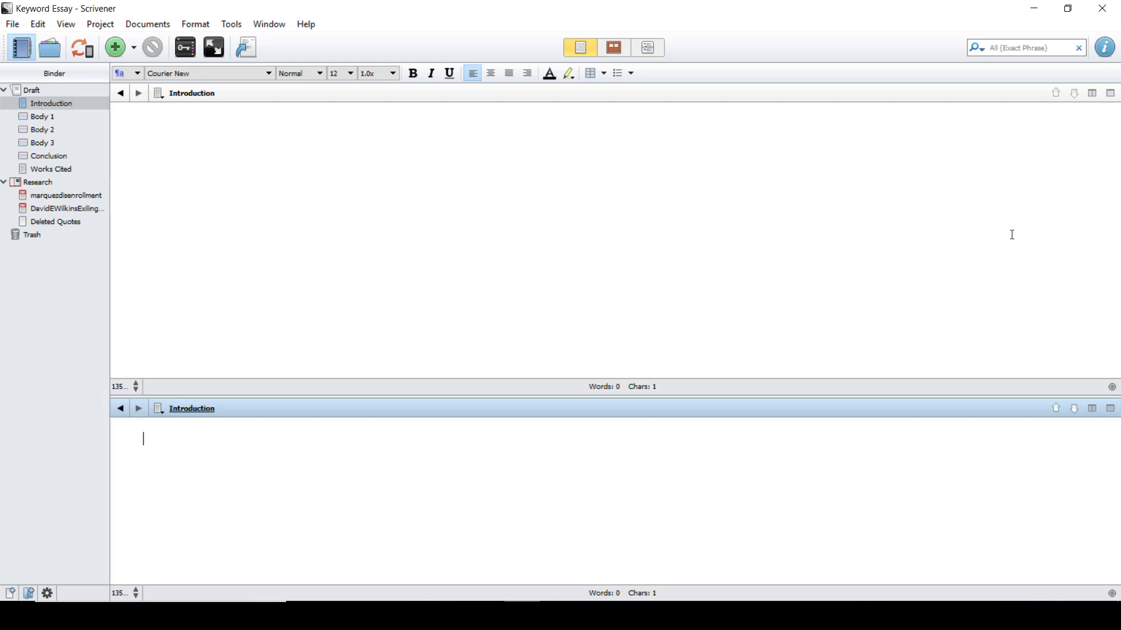
mouse_move(1094, 179)
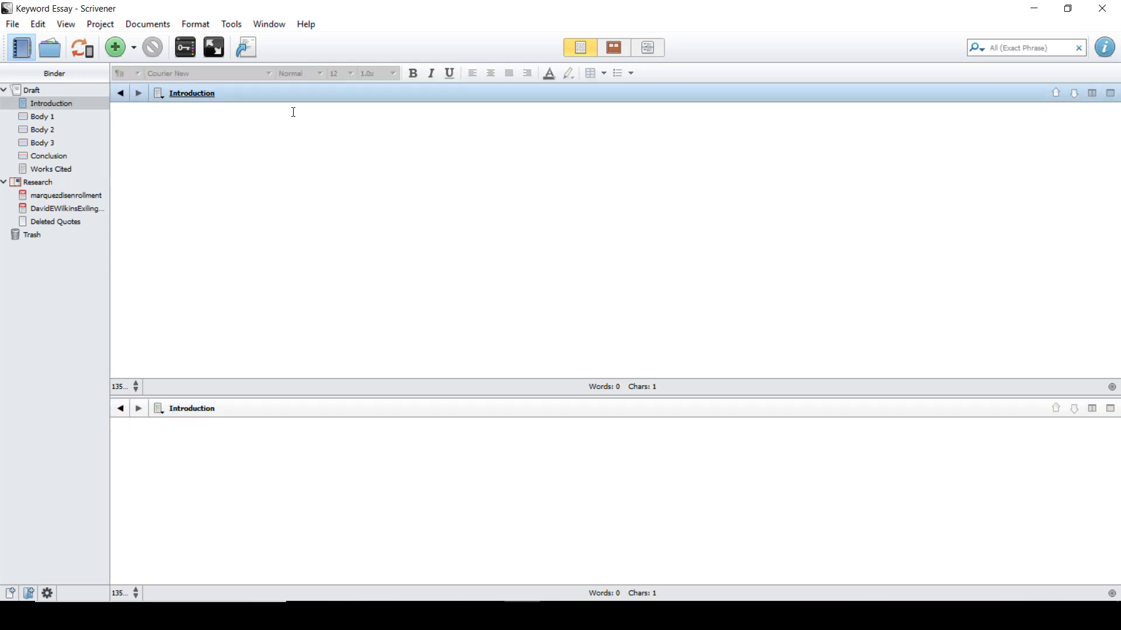
mouse_move(347, 150)
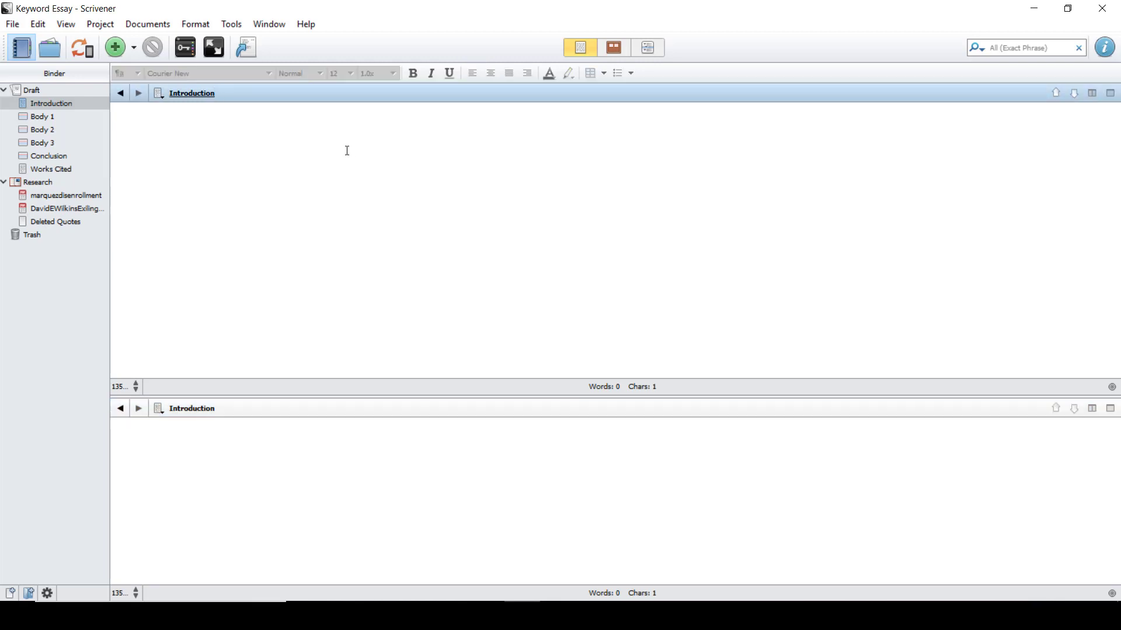
mouse_move(271, 100)
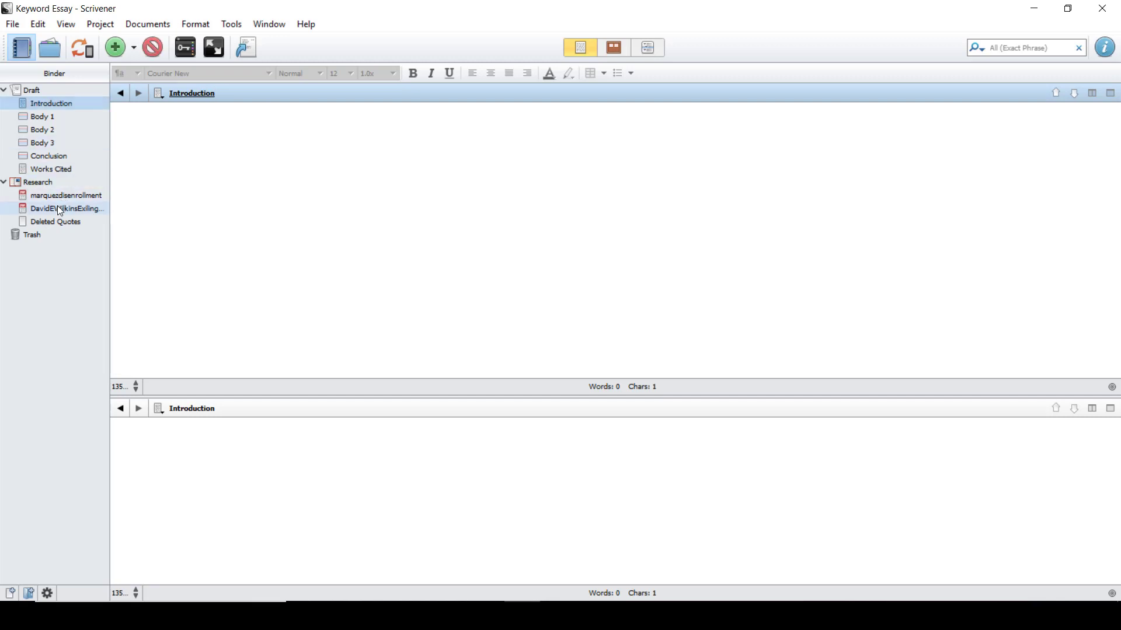
Load the DavidEWilkins PDF from Research into the upper editor pane
click(68, 208)
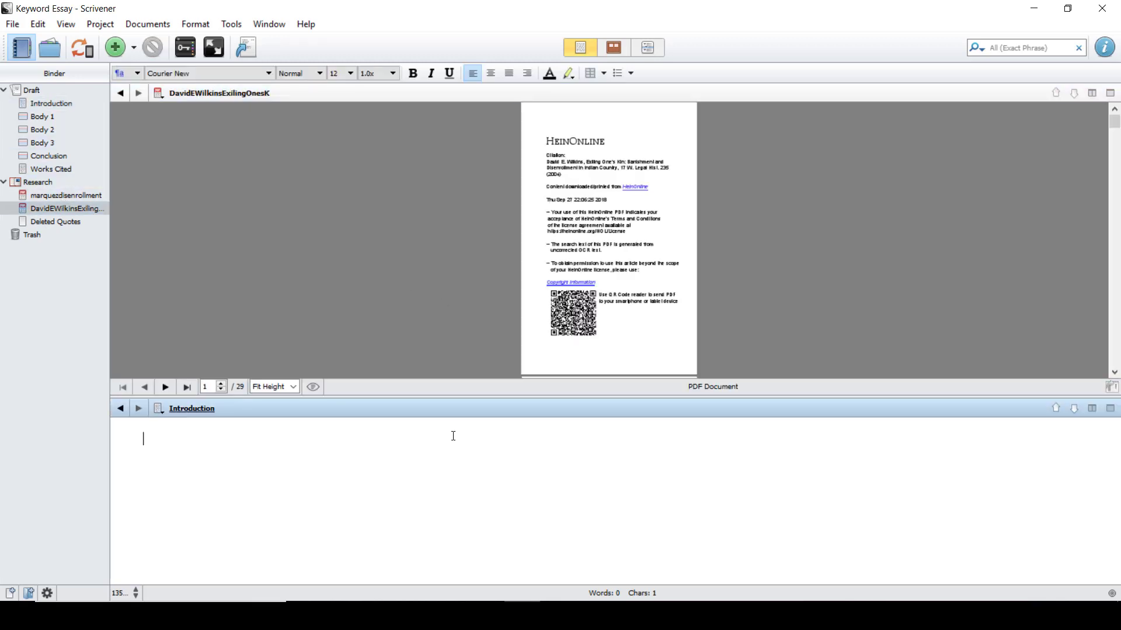
mouse_move(384, 444)
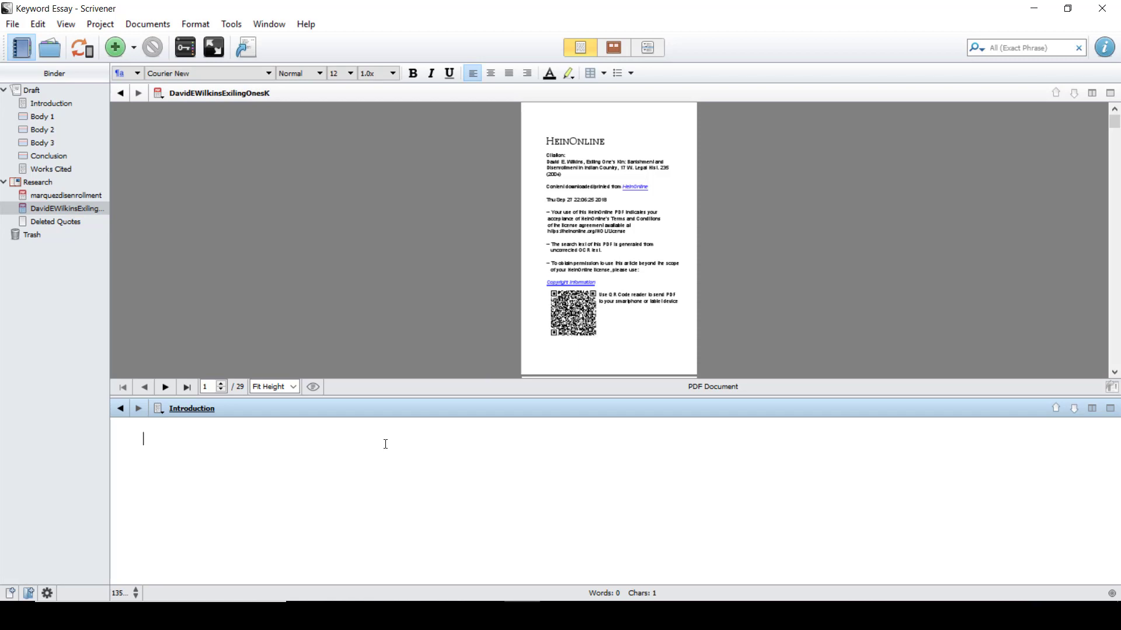